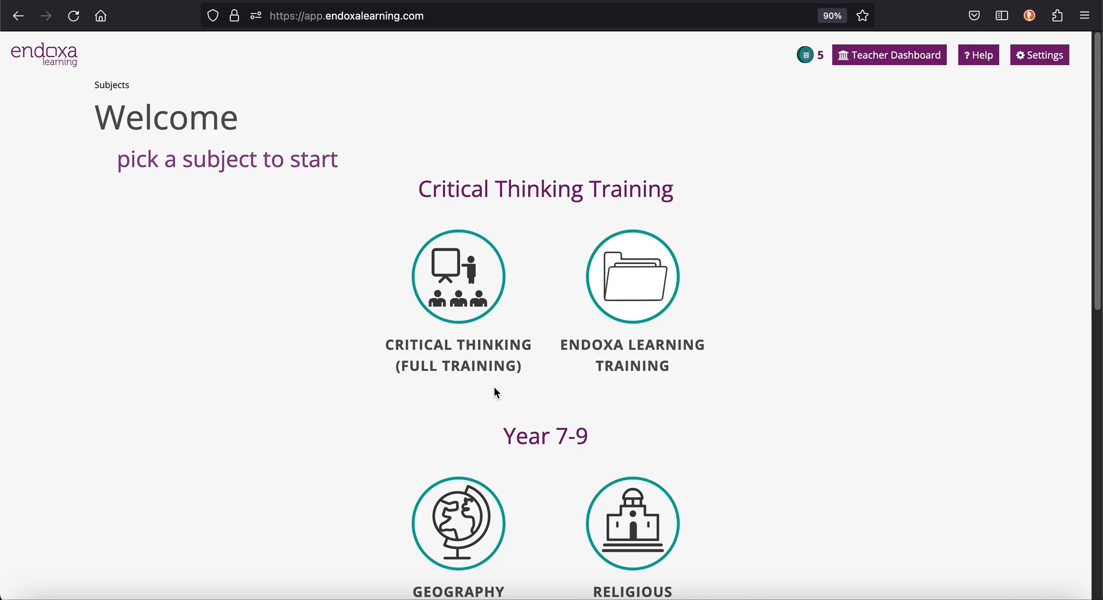
mouse_move(627, 327)
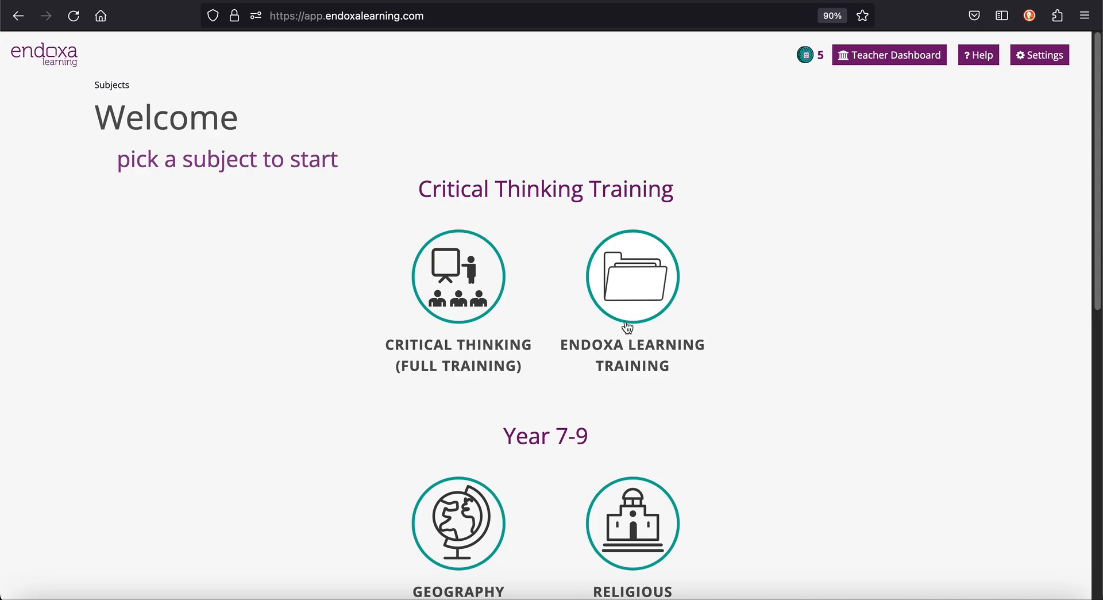
mouse_move(897, 60)
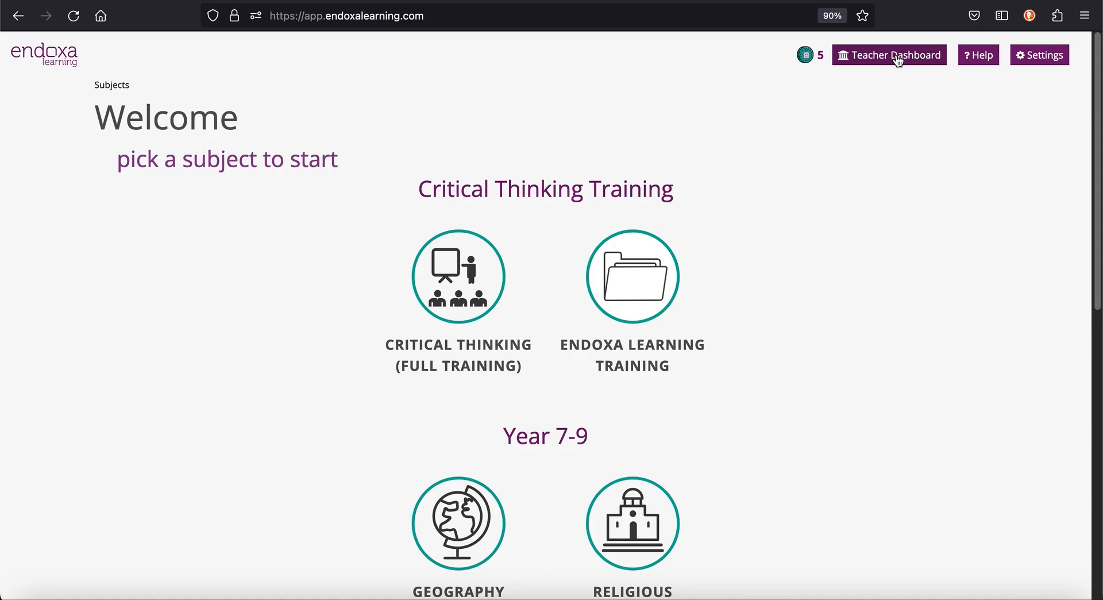
Go to the Teacher Dashboard's Assignments tab to list existing assignments.
click(889, 54)
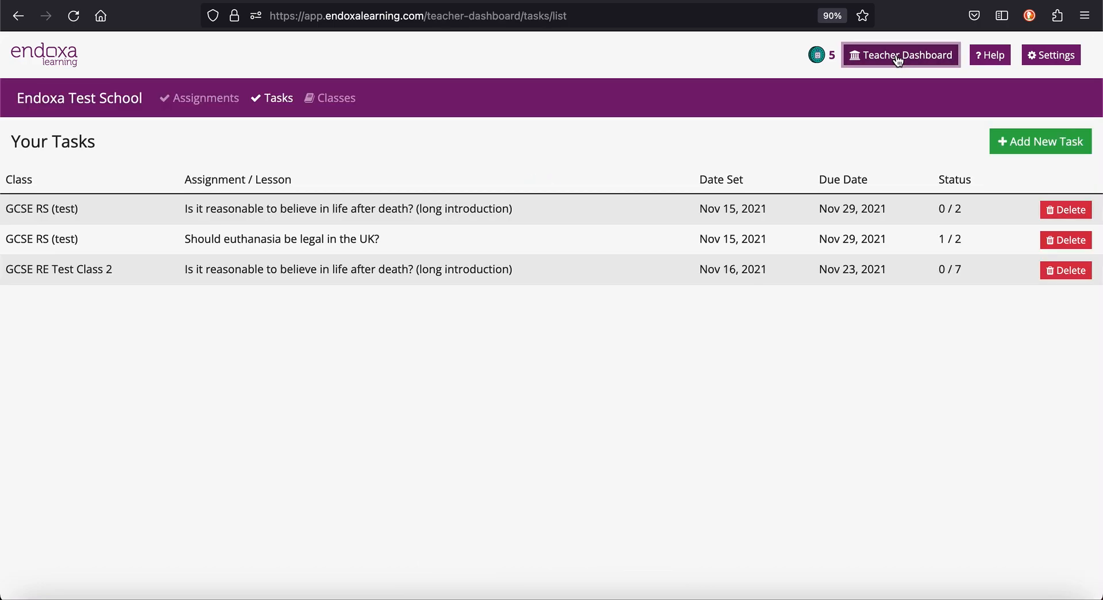
mouse_move(206, 98)
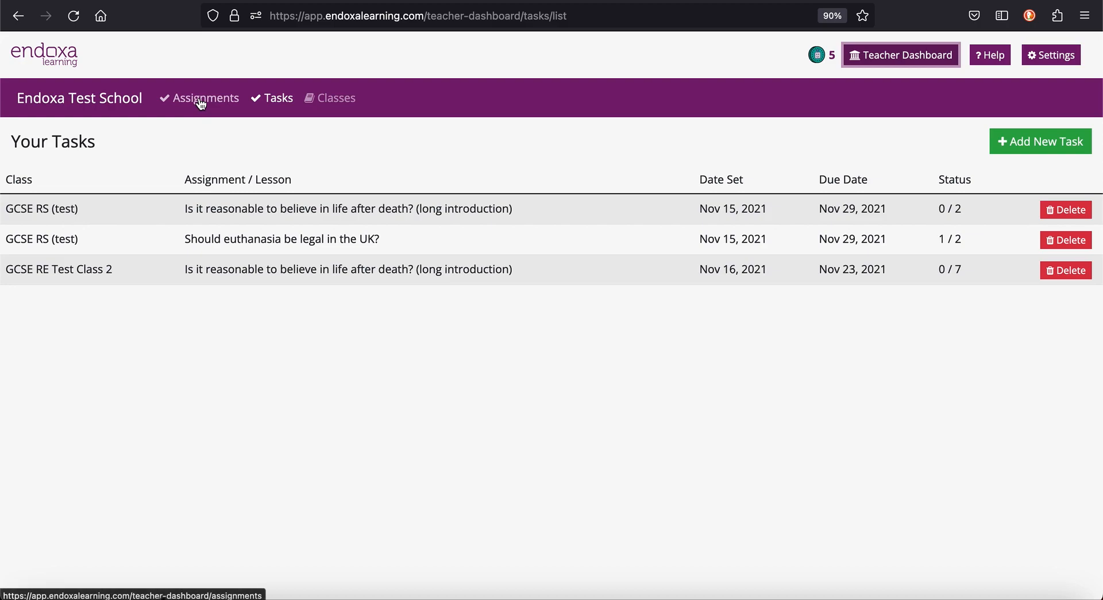
click(206, 98)
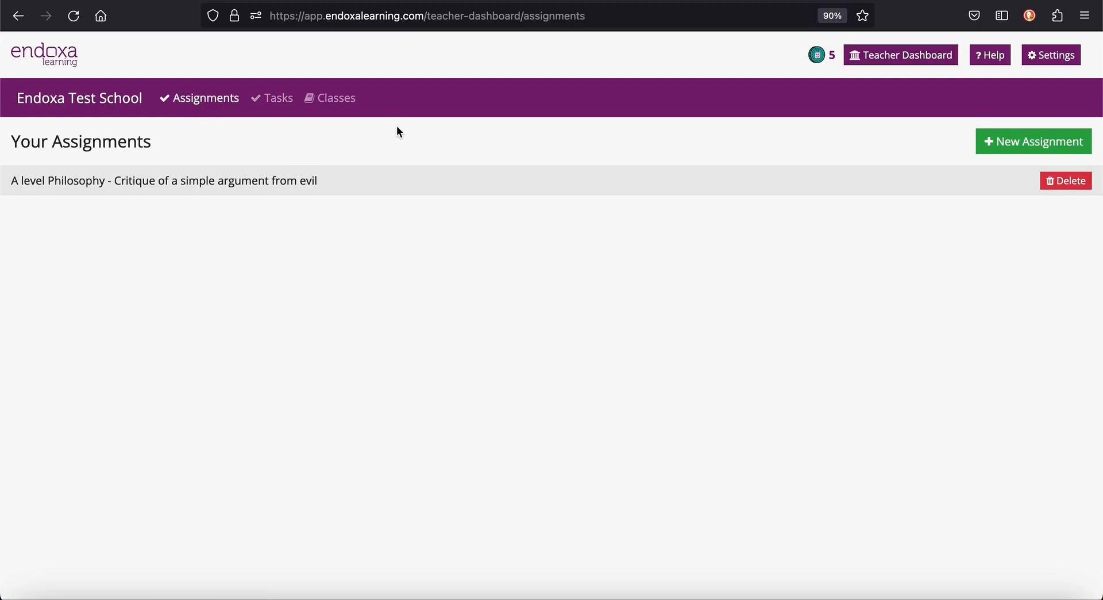
mouse_move(404, 141)
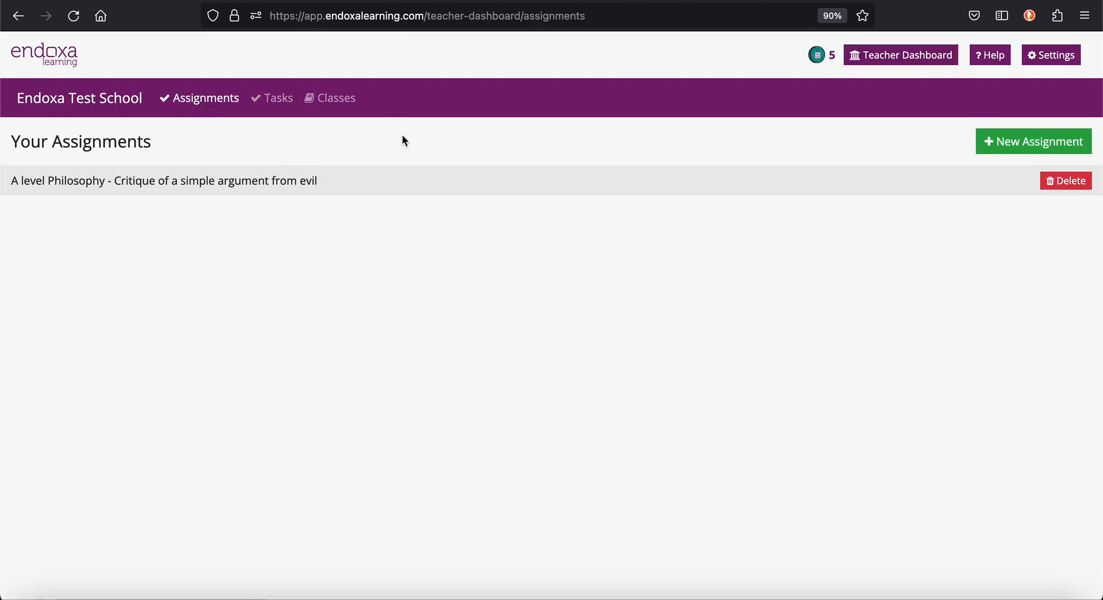
mouse_move(1039, 142)
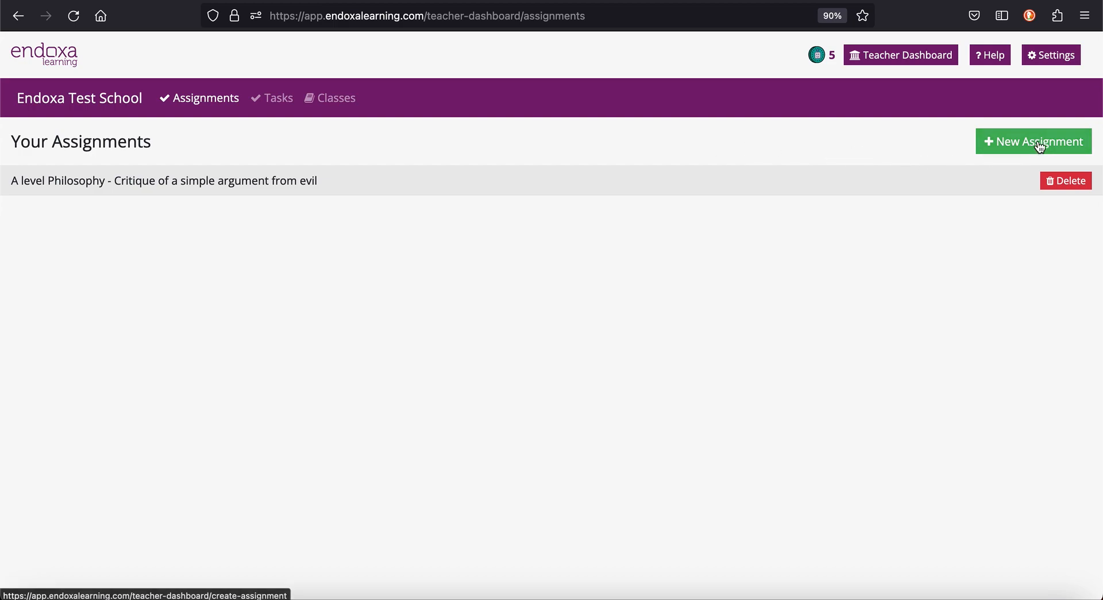
Create a new assignment with the module set to 'A Level Philosophy'.
click(1033, 141)
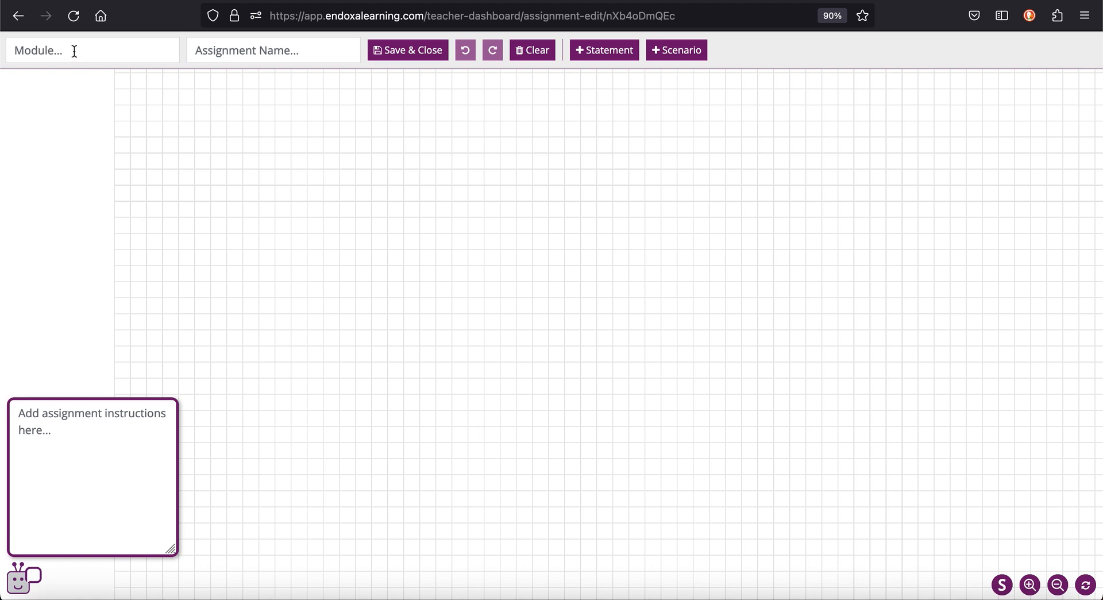
text(A L)
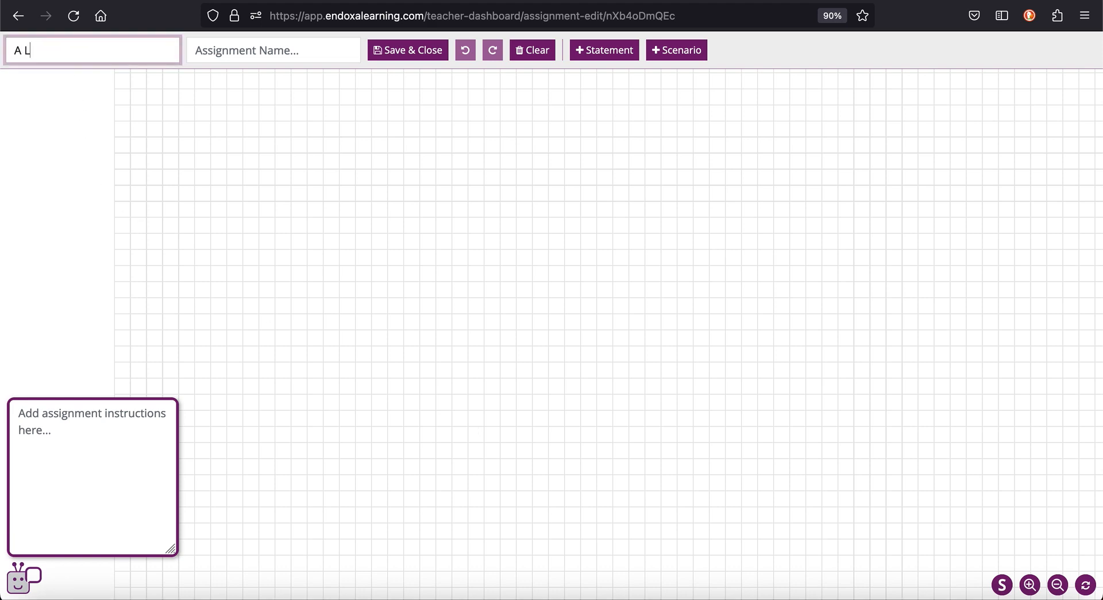
text(evel Phil)
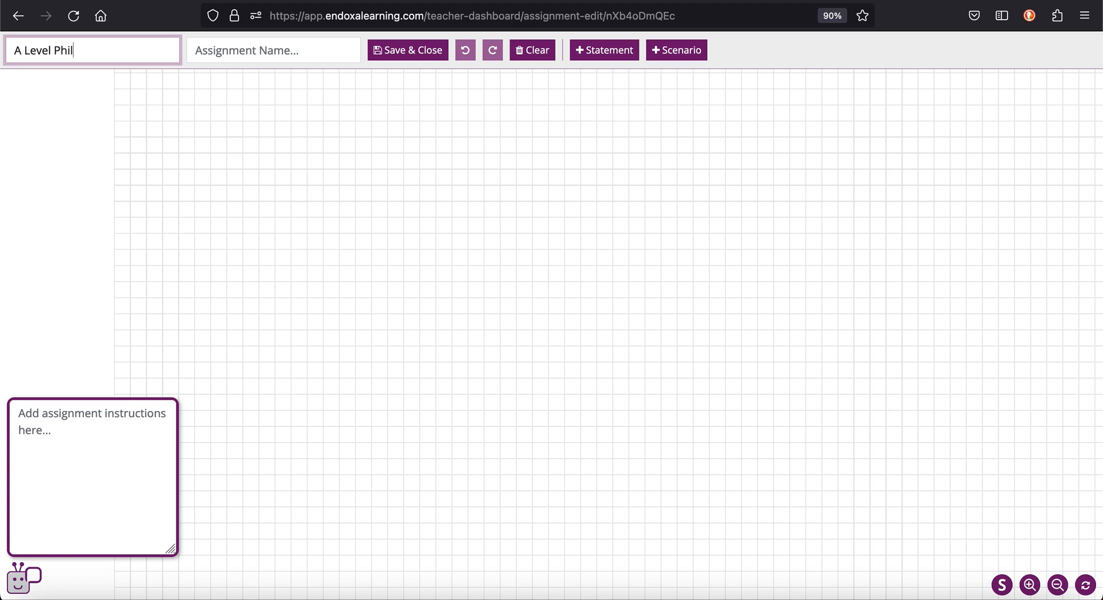
text(osophy)
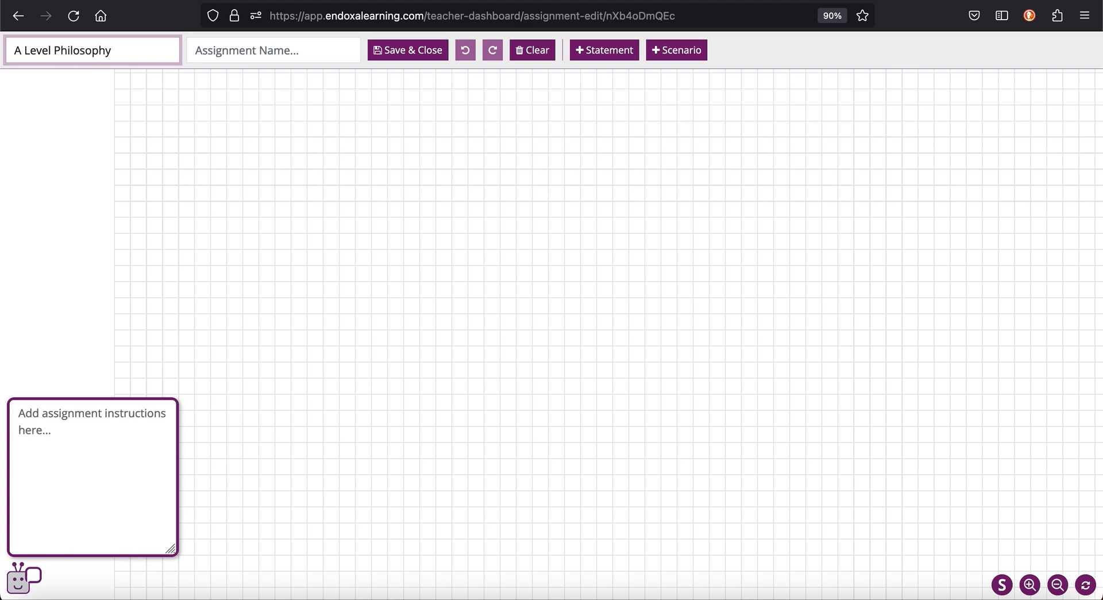
Name the new assignment 'AI for Essay Writing'.
click(273, 50)
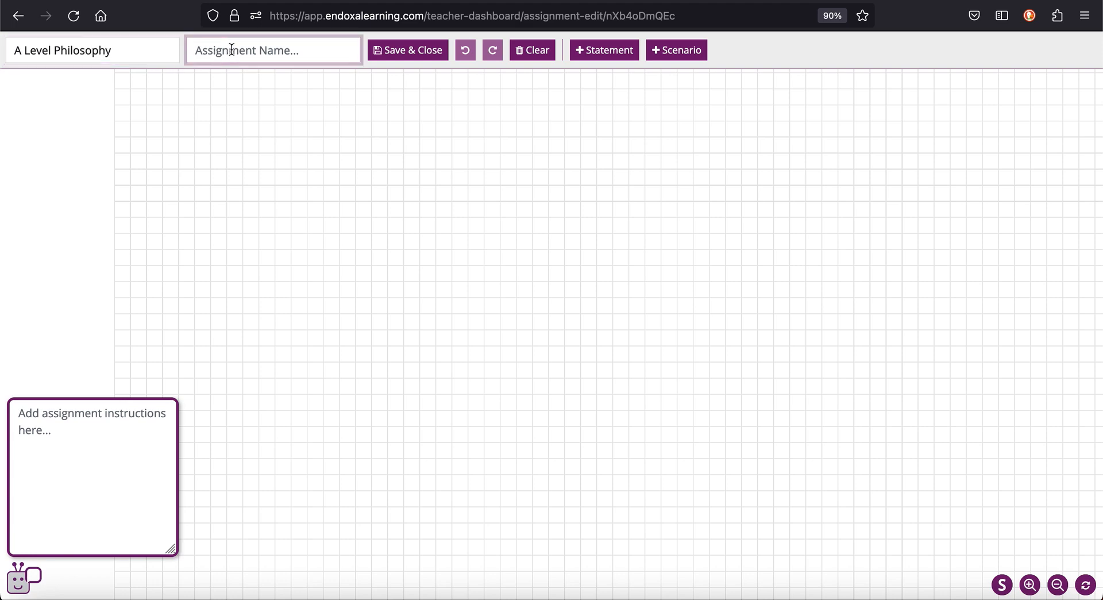
text(AI)
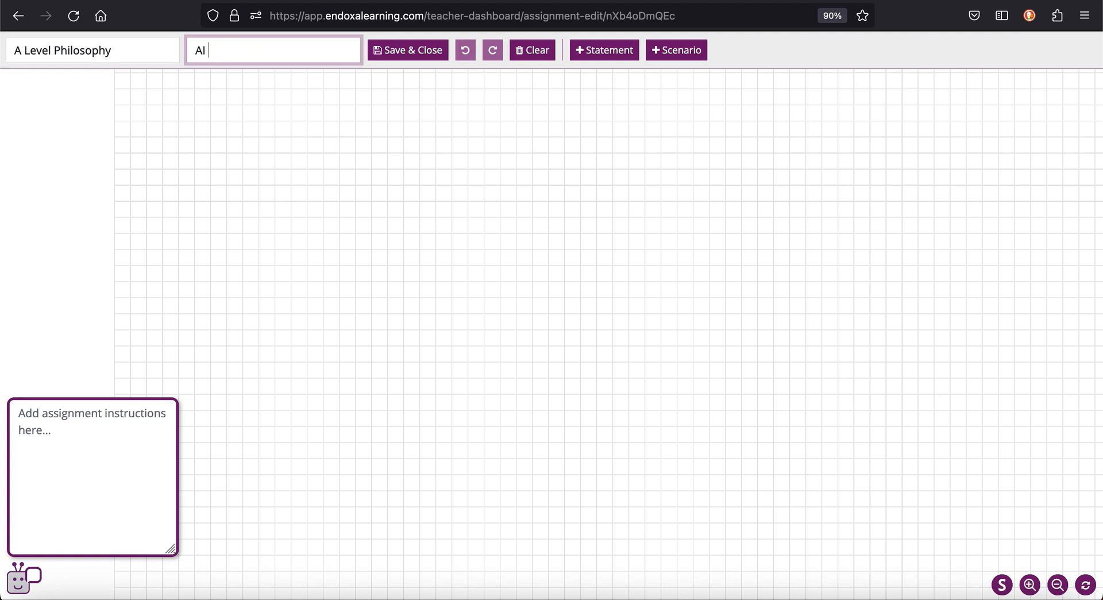
text(for Essay)
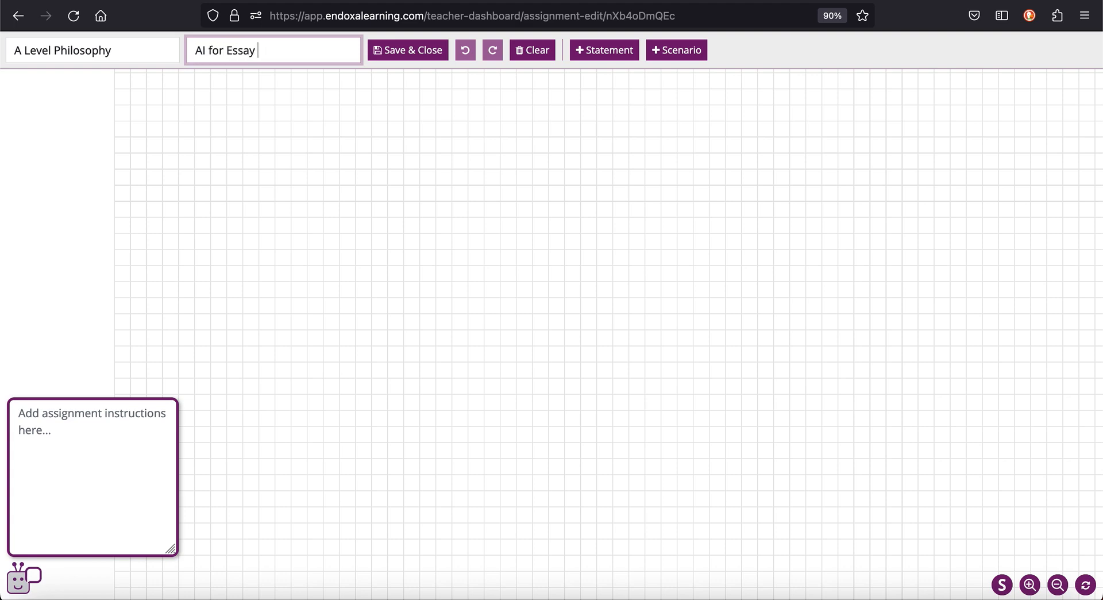
text(Writing)
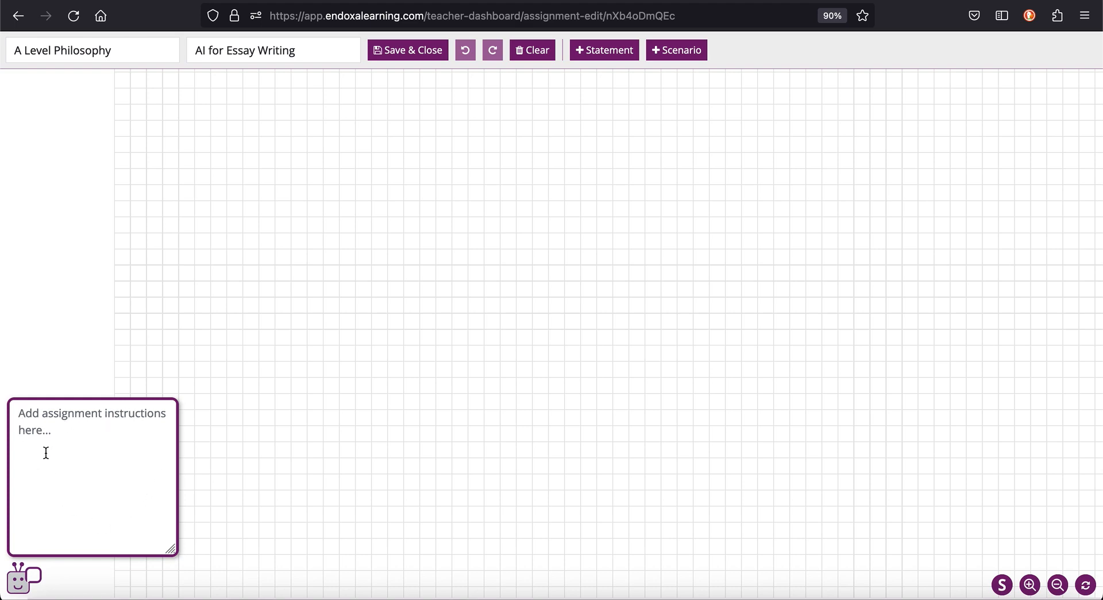
Set the instructions to 'Create an argument for or against using AI for essay writing.'.
click(465, 50)
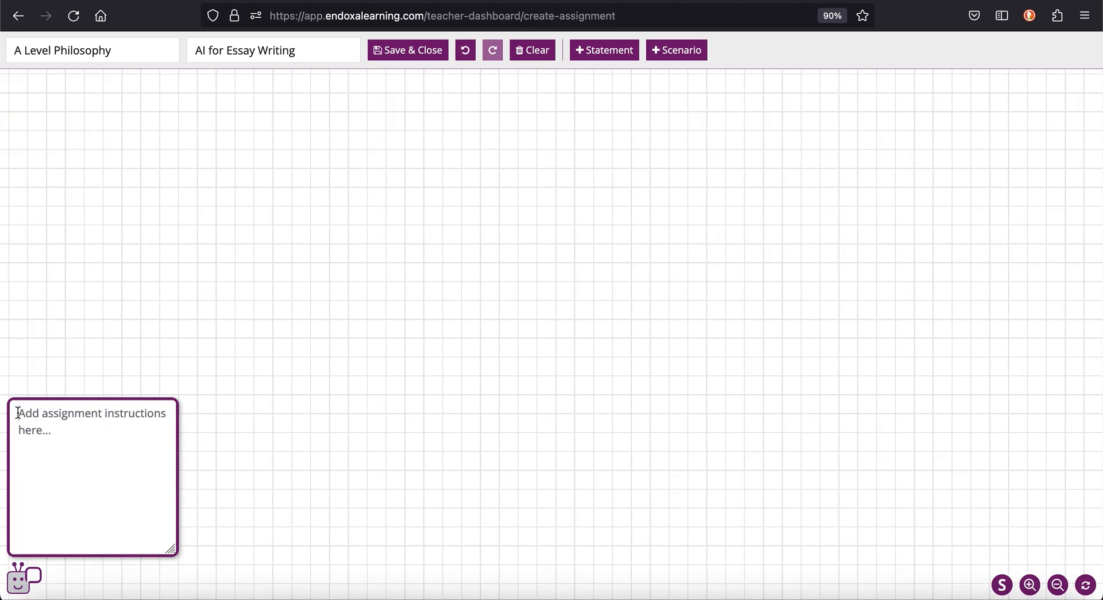
text(Create an argument for or against using AI for essay writing.)
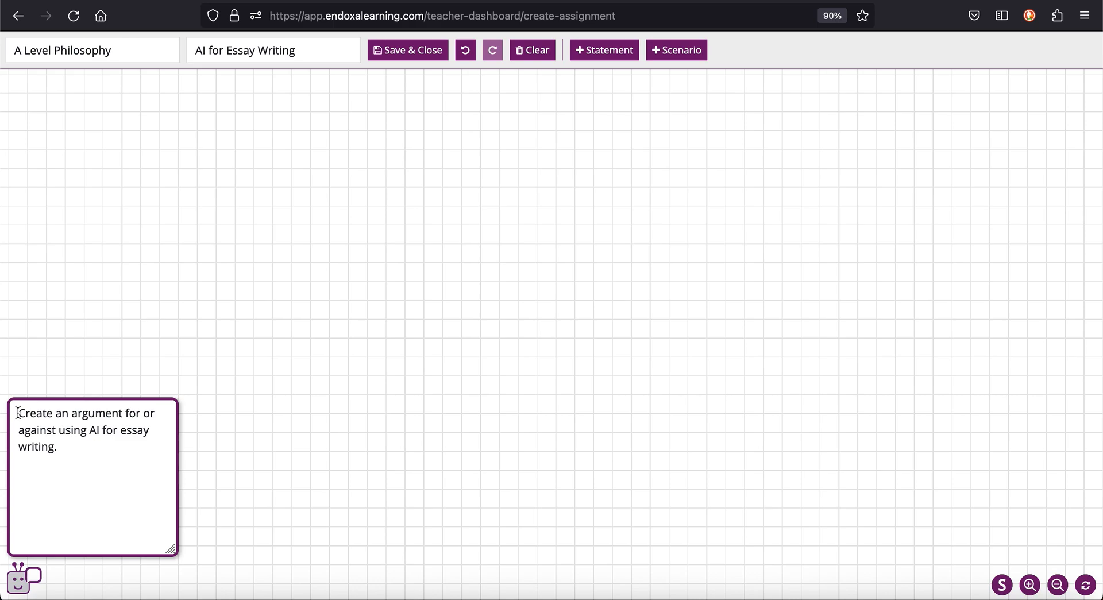
mouse_move(344, 419)
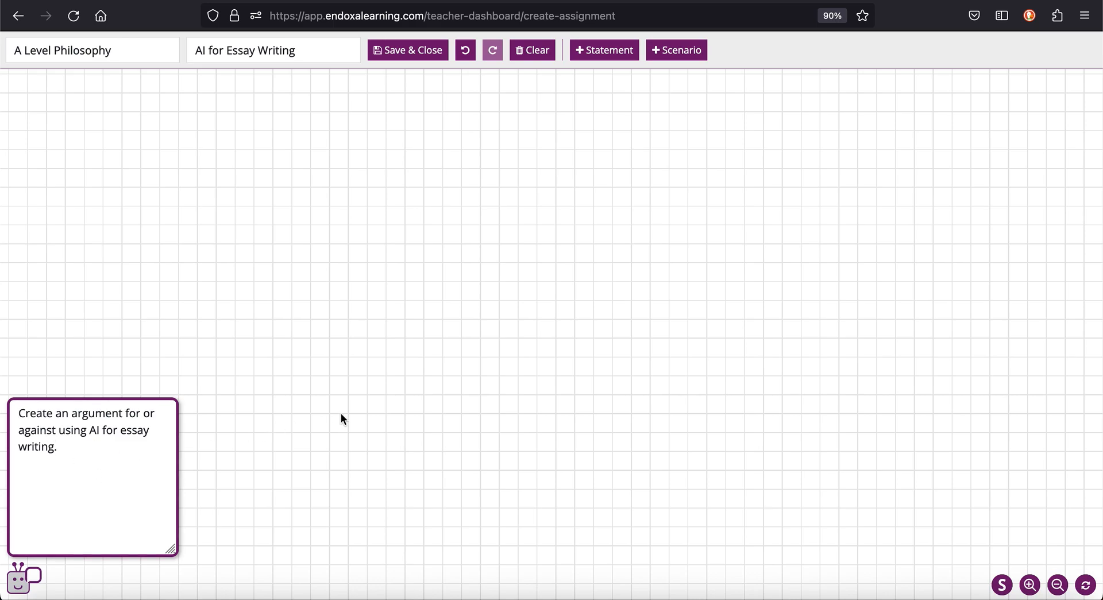
mouse_move(492, 416)
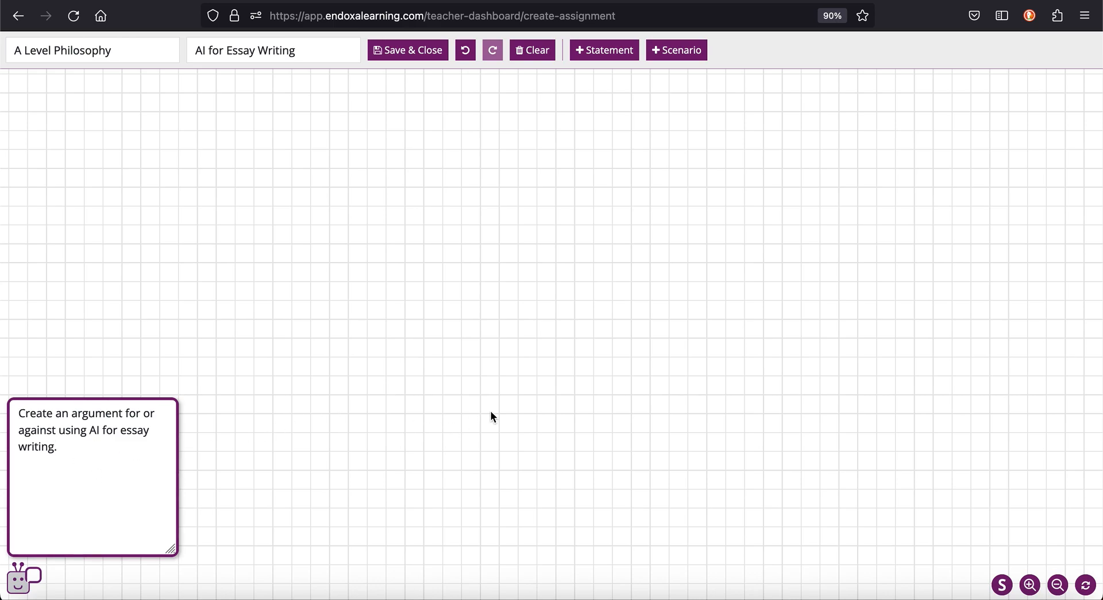
mouse_move(573, 445)
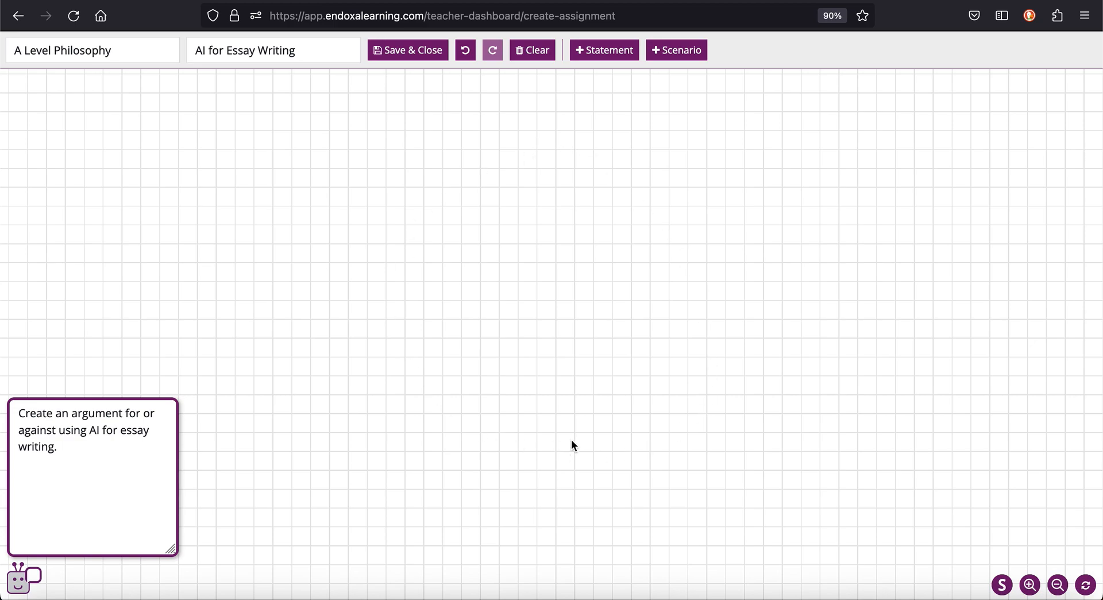
mouse_move(542, 464)
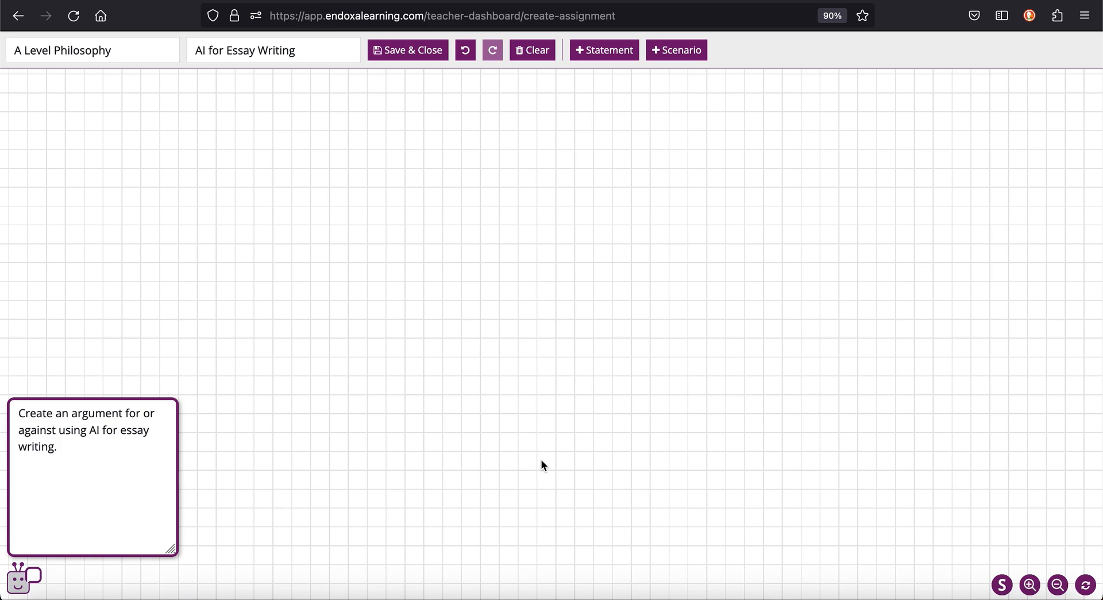
mouse_move(533, 467)
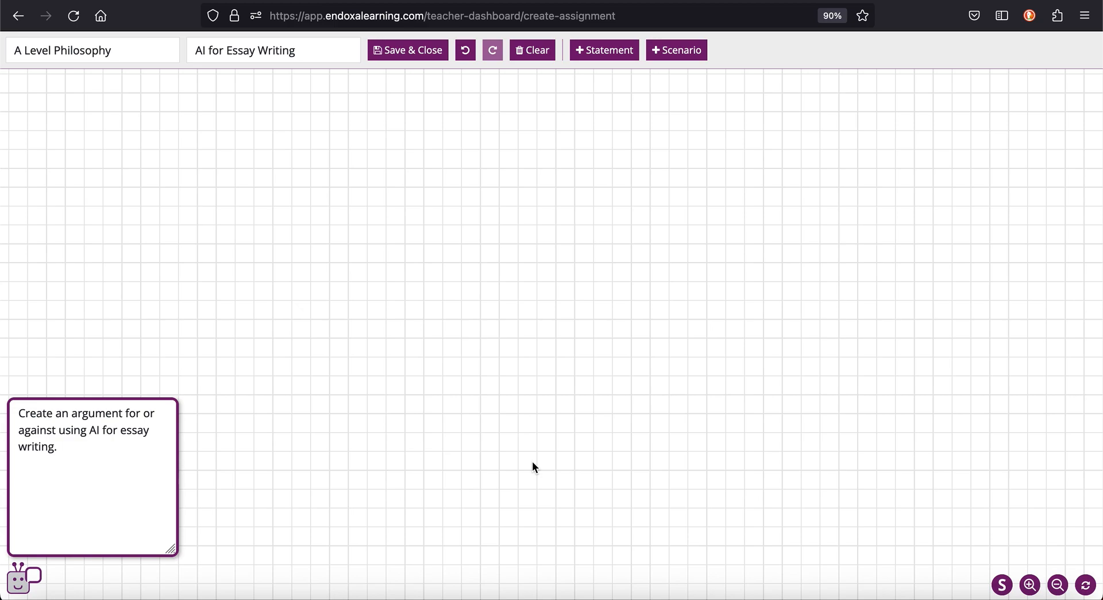
Add three statement cards, including 'AI should not be used to write student essays.'.
click(603, 50)
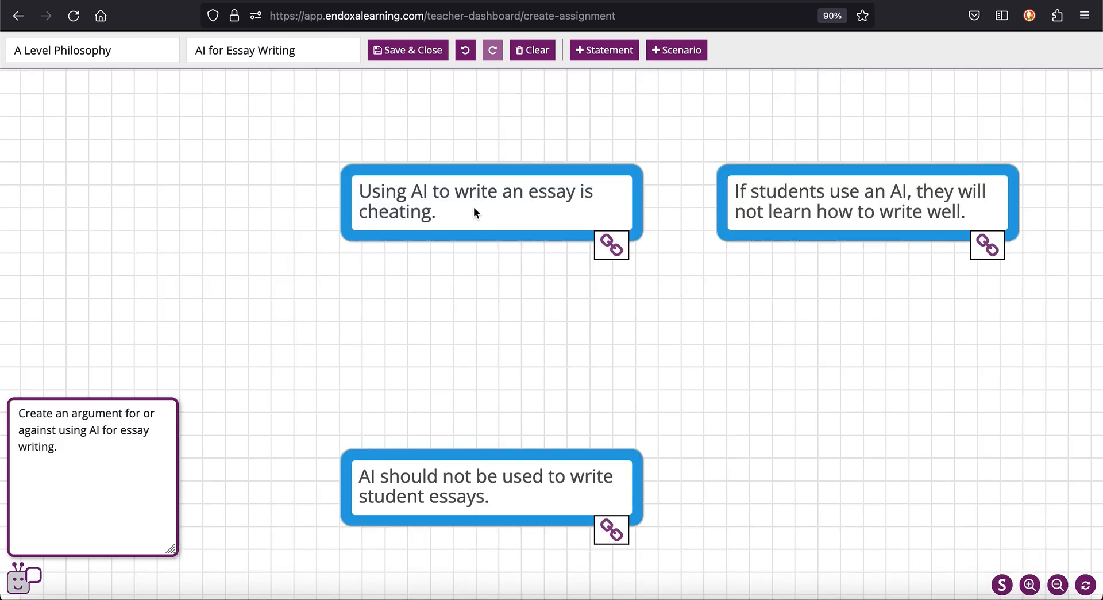
mouse_move(535, 222)
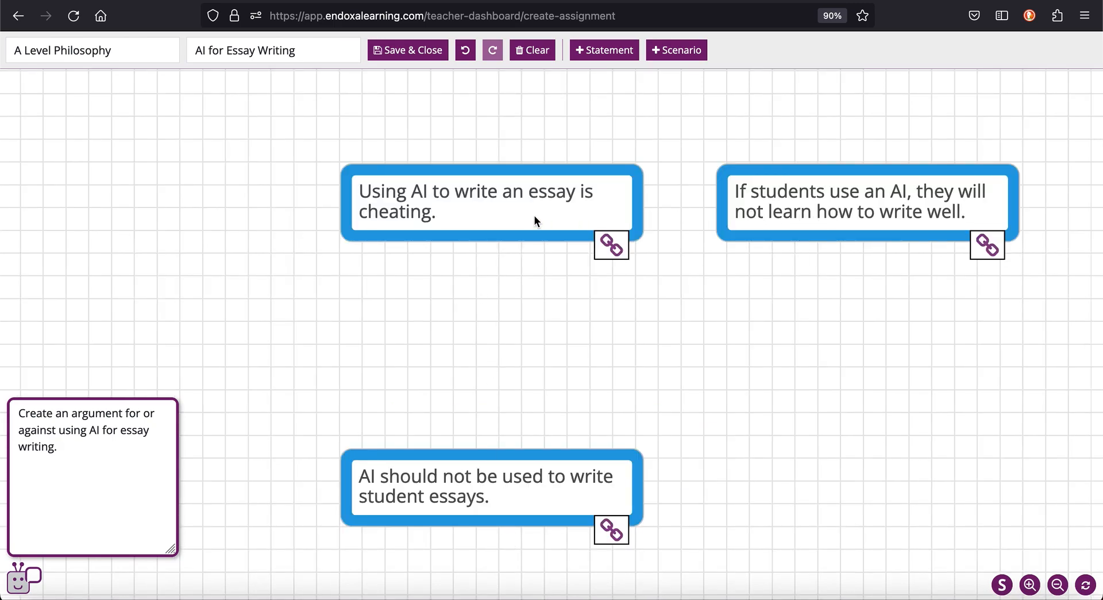
mouse_move(765, 302)
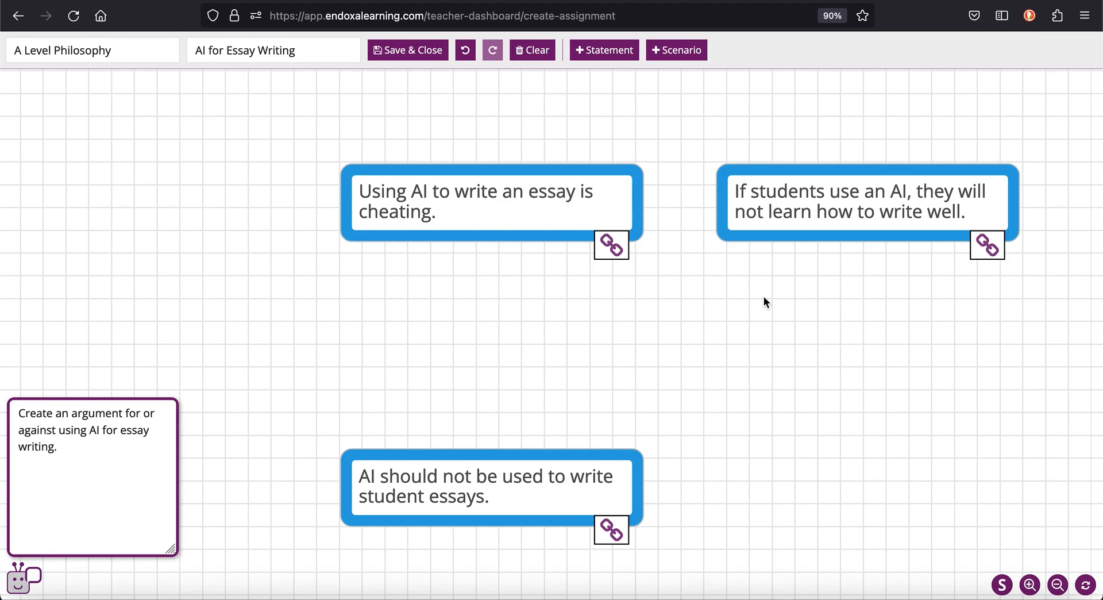
mouse_move(568, 543)
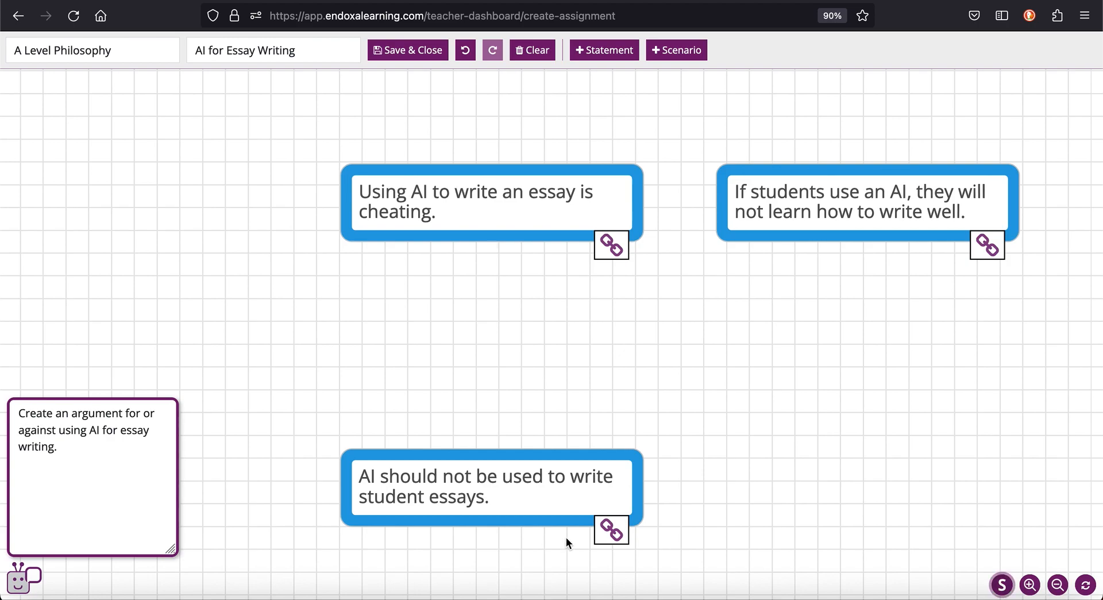
mouse_move(589, 173)
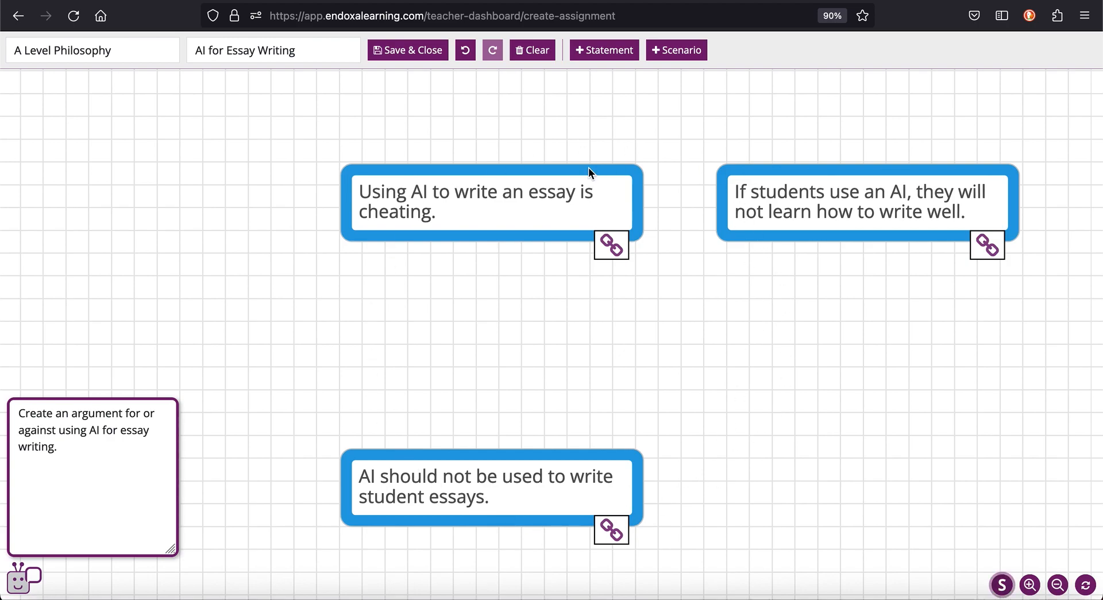
mouse_move(517, 551)
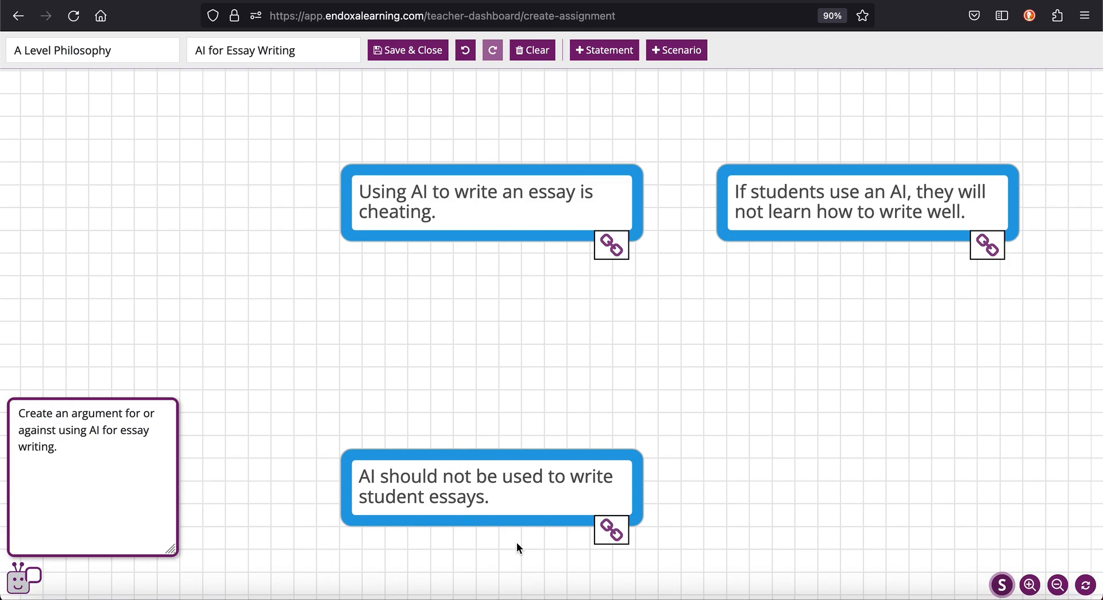
mouse_move(895, 536)
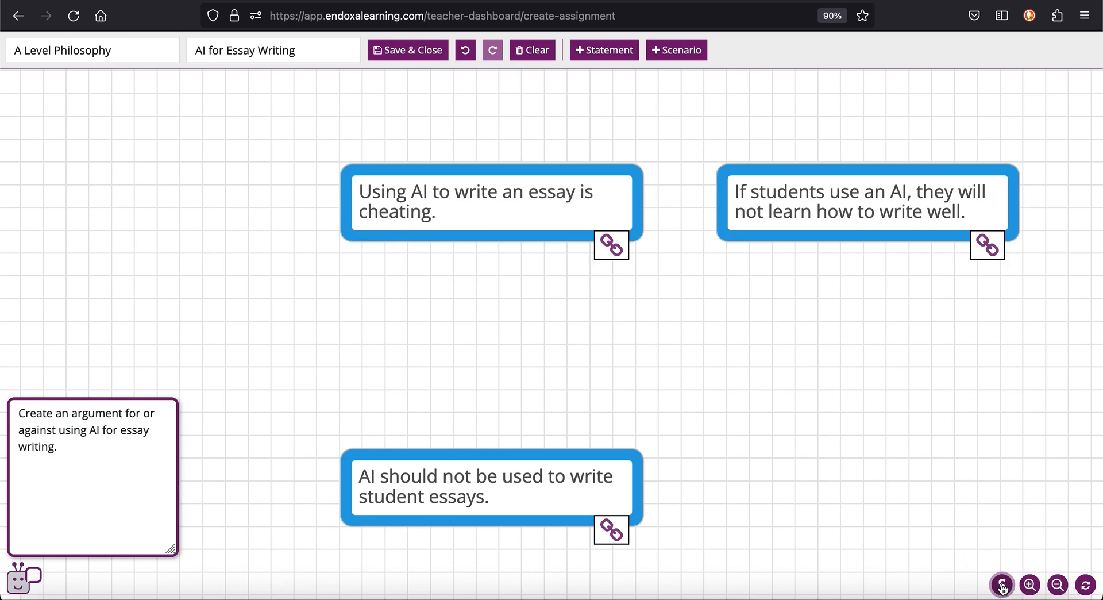
Save a Sources note with the Guardian AI-in-education article title and URL.
click(1001, 585)
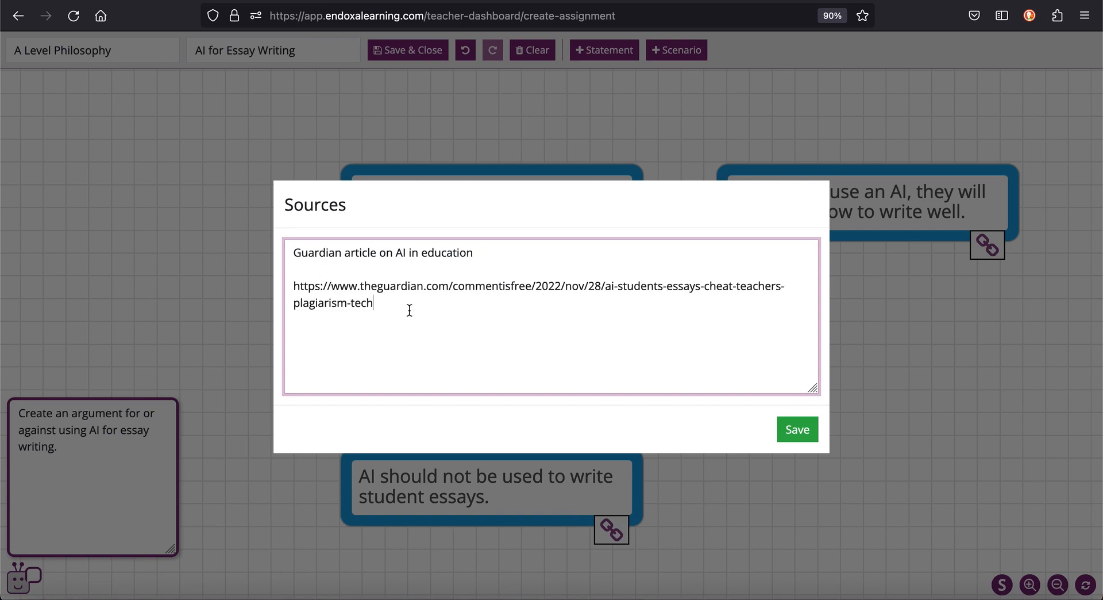
mouse_move(763, 433)
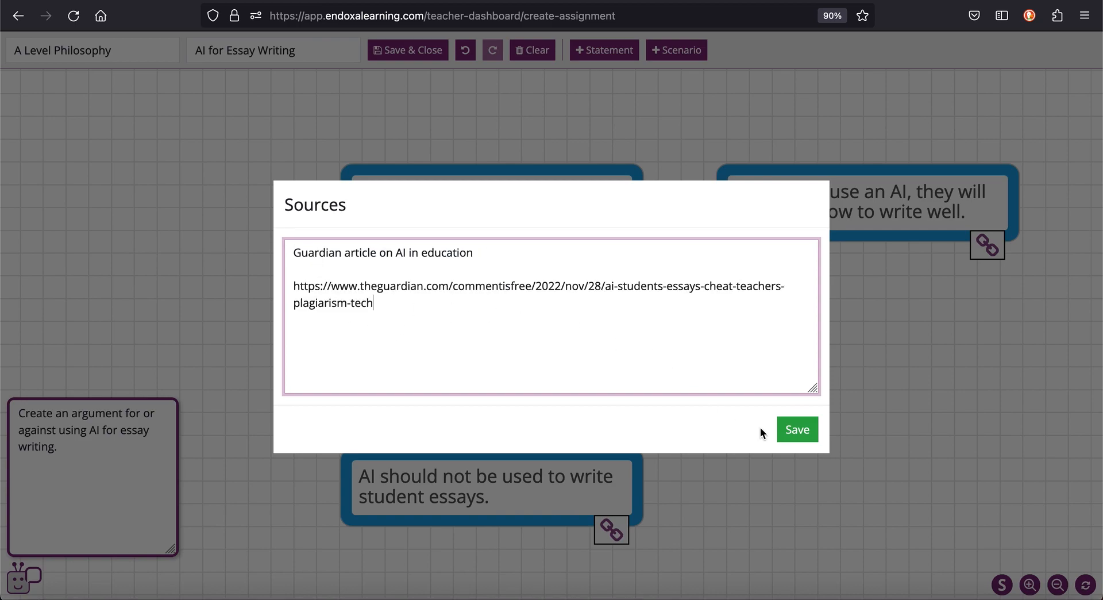
click(797, 429)
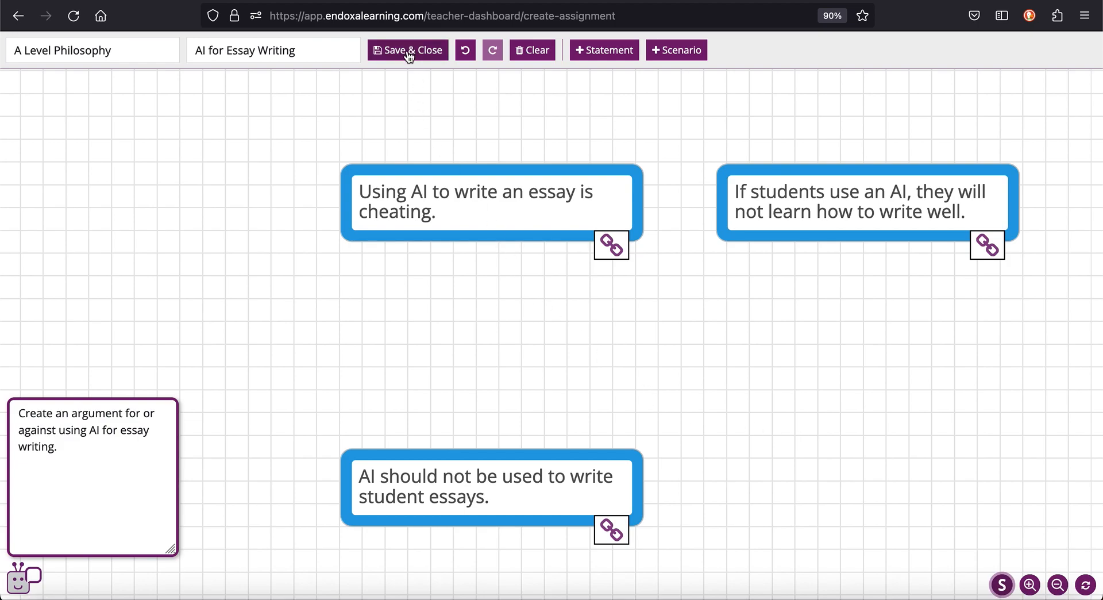
Save and close the 'AI for Essay Writing' assignment.
click(407, 50)
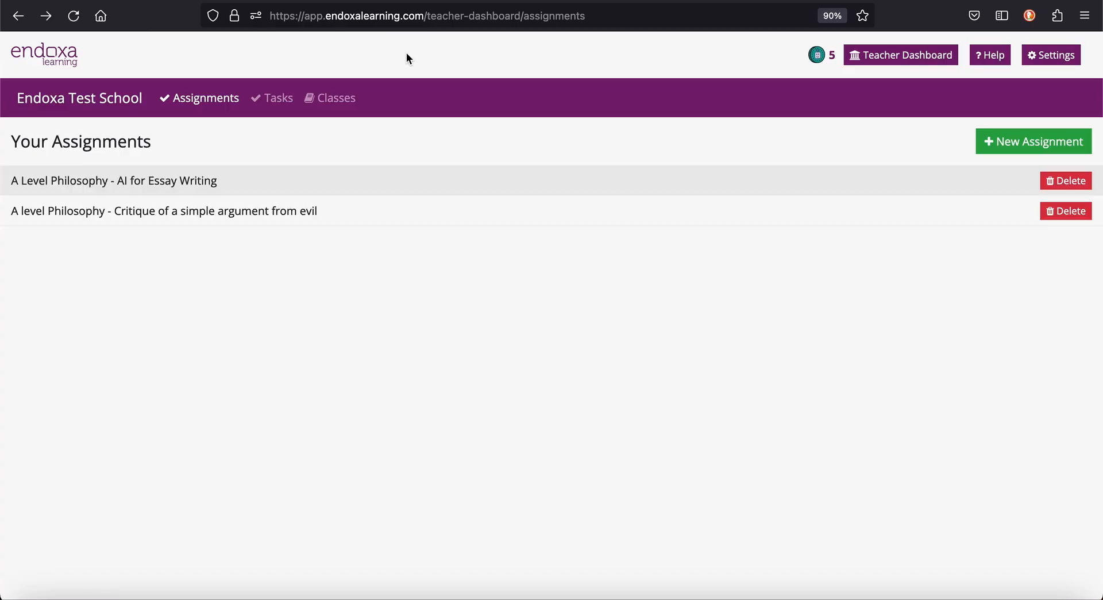
mouse_move(293, 261)
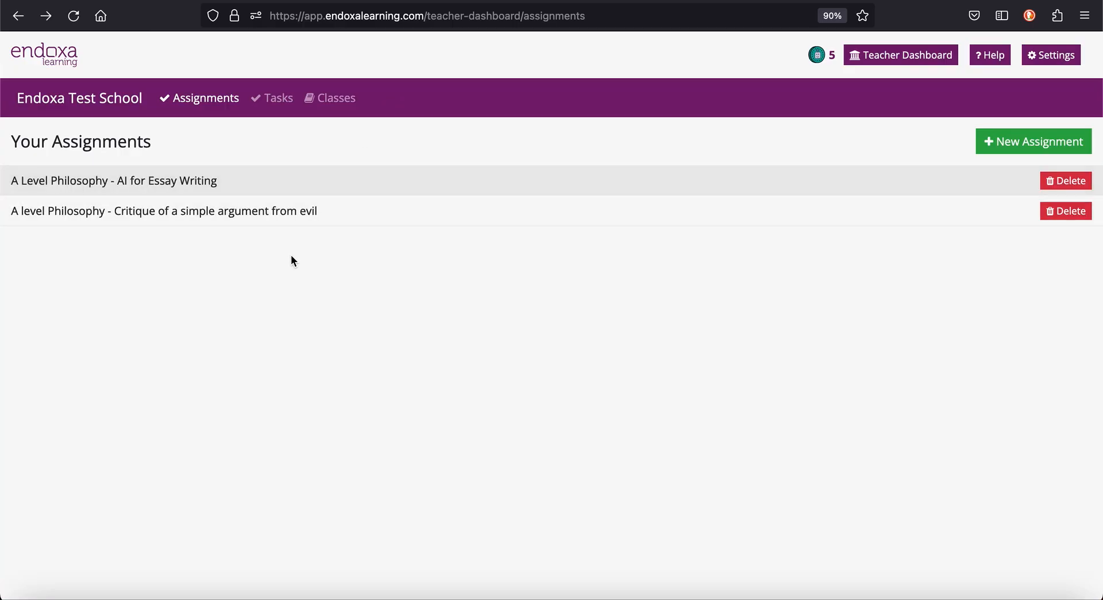
mouse_move(317, 242)
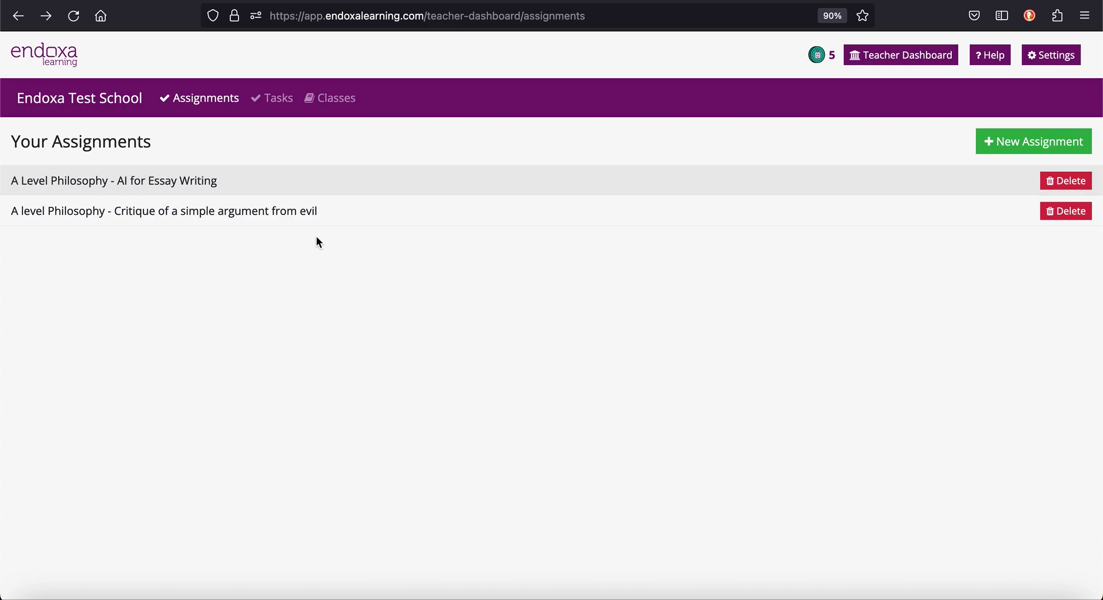
mouse_move(463, 480)
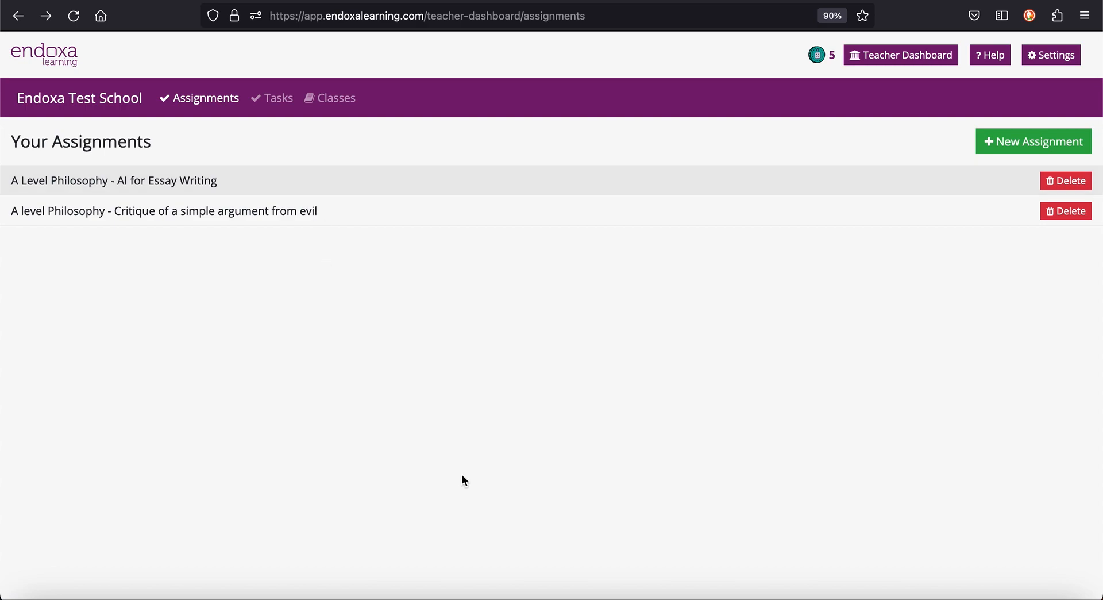
mouse_move(388, 214)
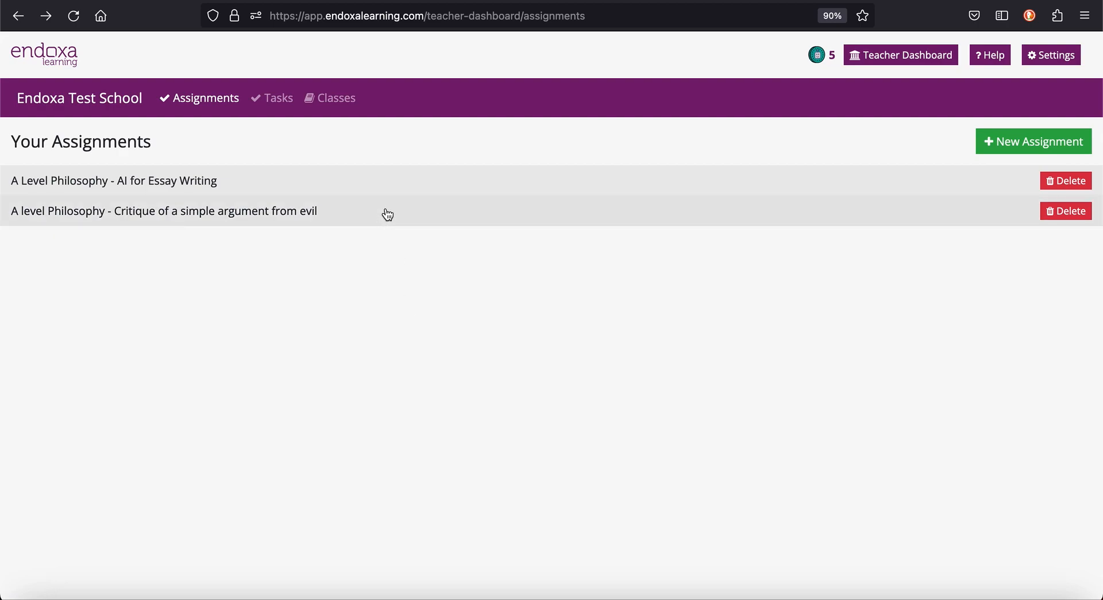
Open 'A level Philosophy - Critique of a simple argument from evil' to view its argument map.
click(164, 210)
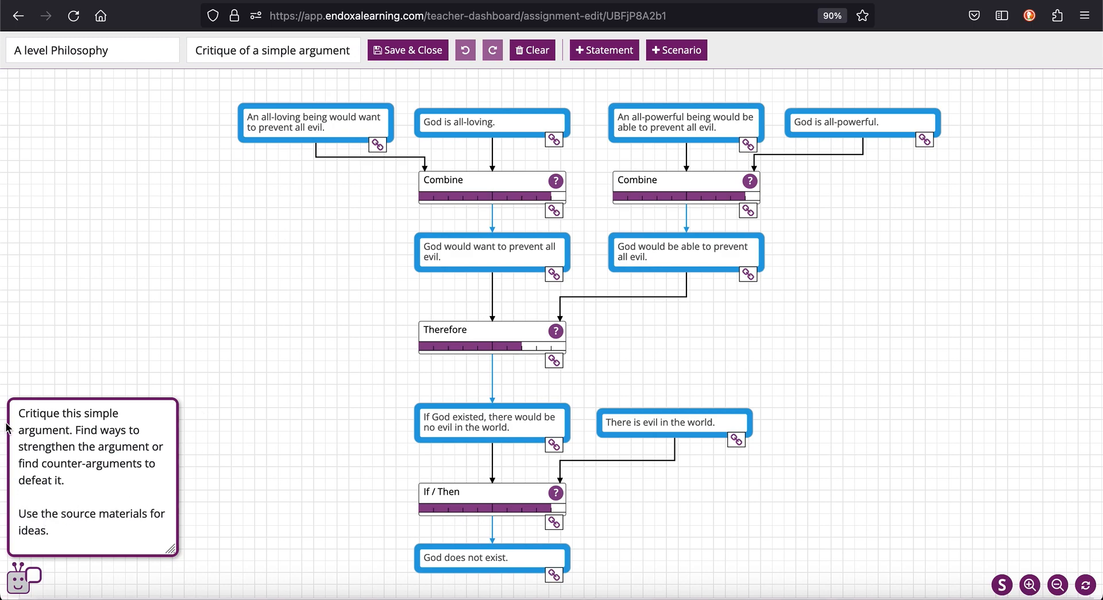
mouse_move(69, 417)
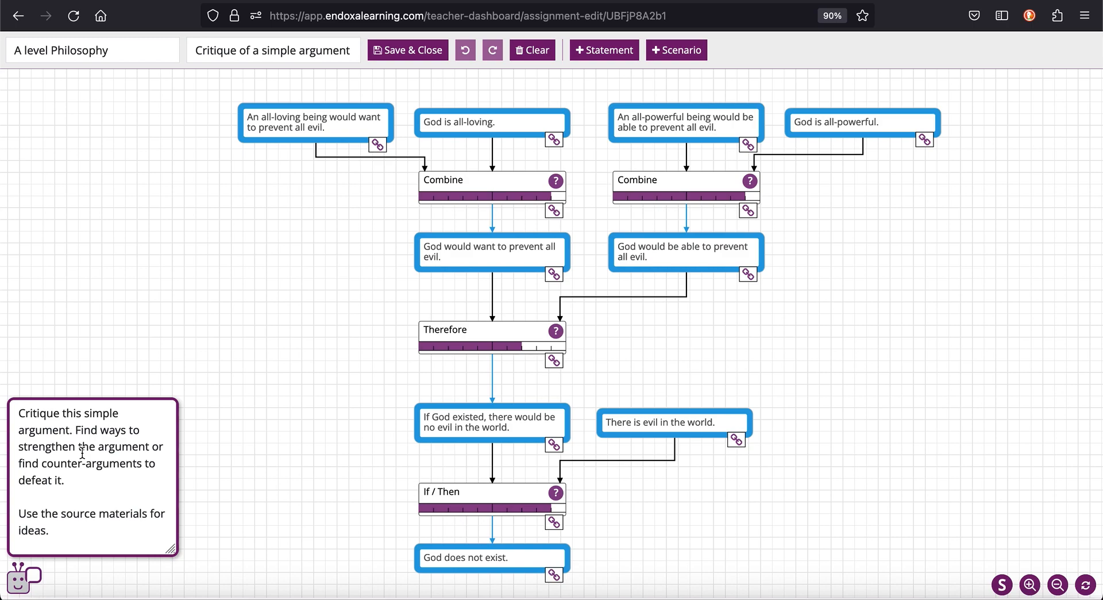
mouse_move(56, 507)
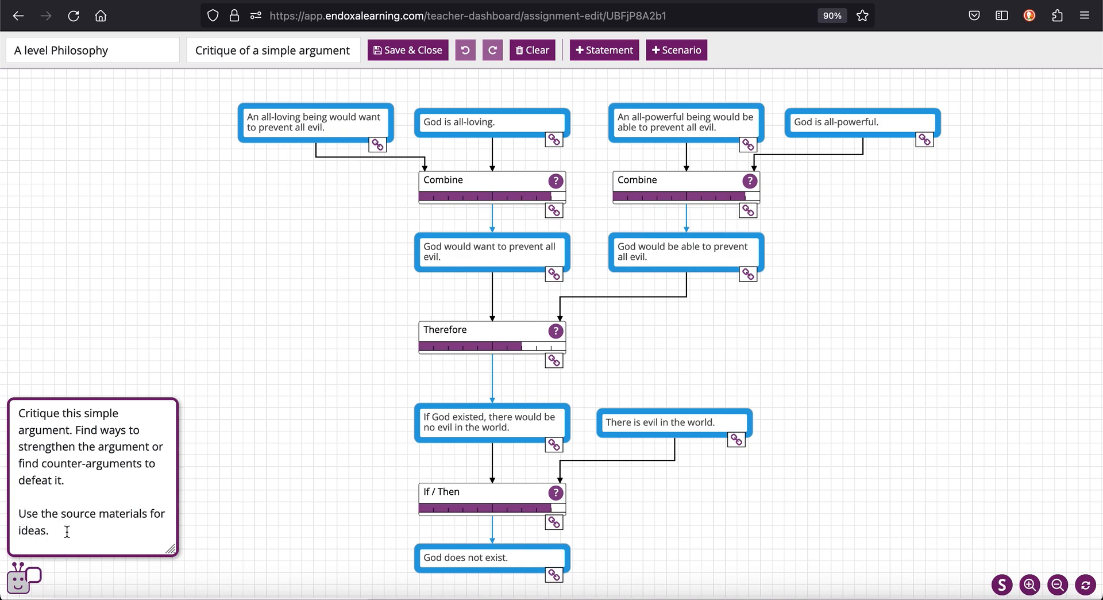
mouse_move(711, 226)
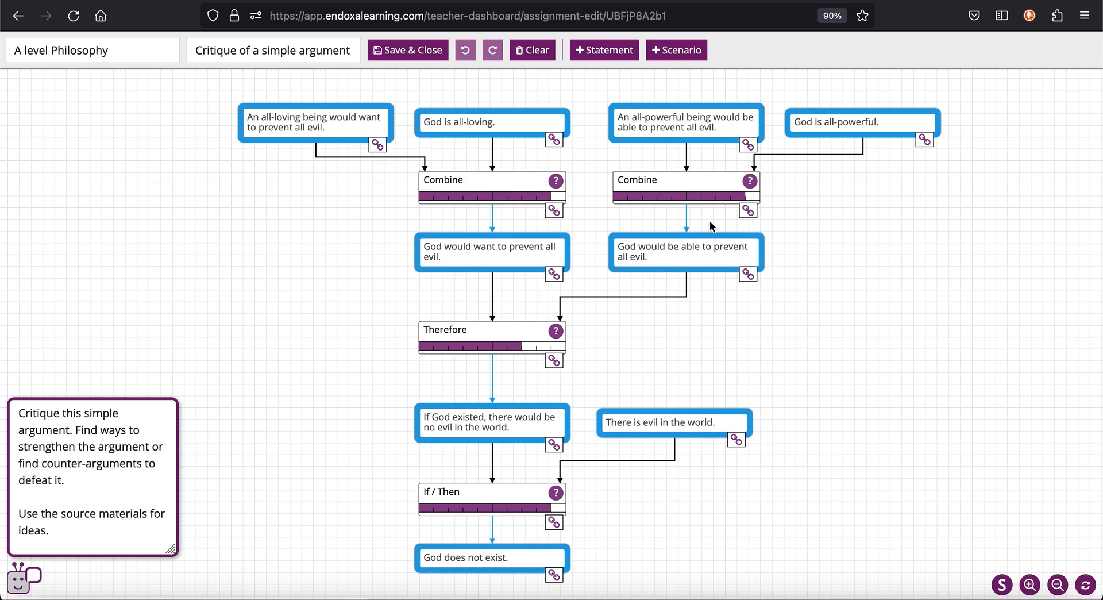
mouse_move(526, 183)
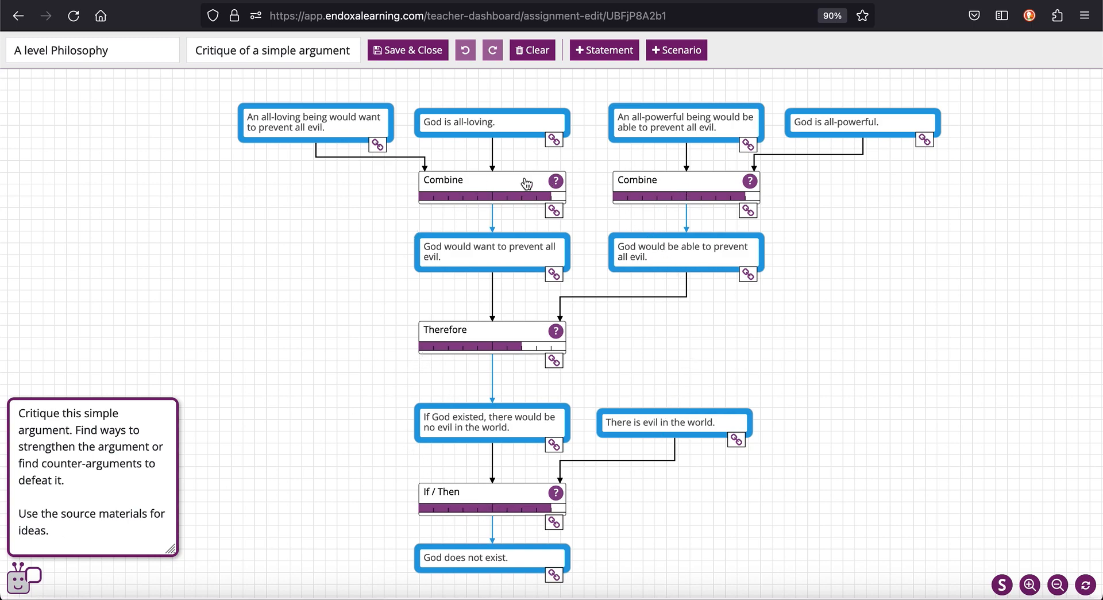
mouse_move(404, 378)
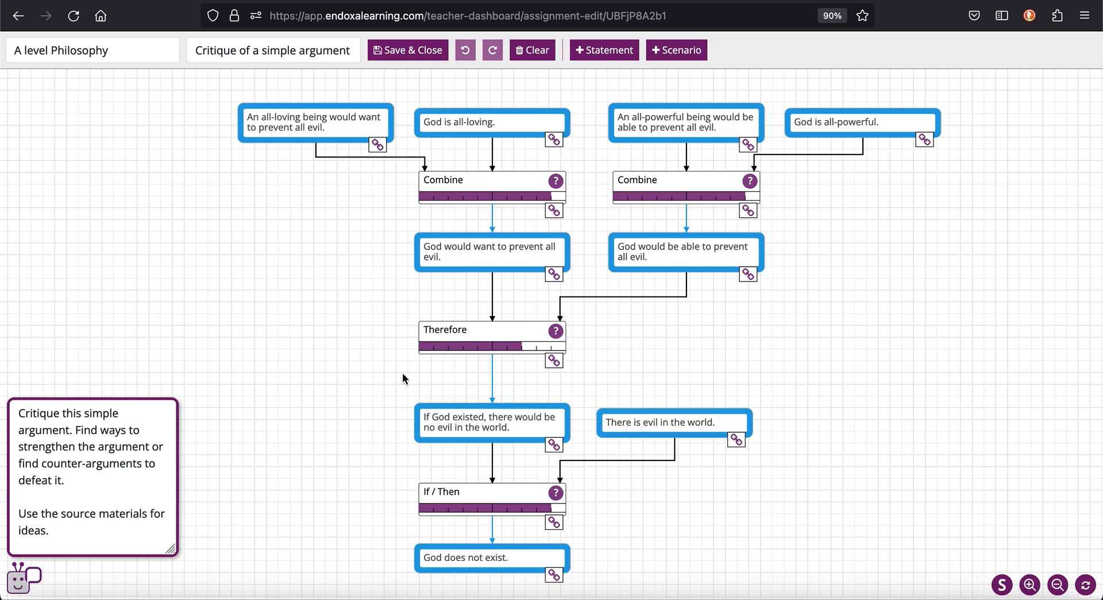
mouse_move(401, 377)
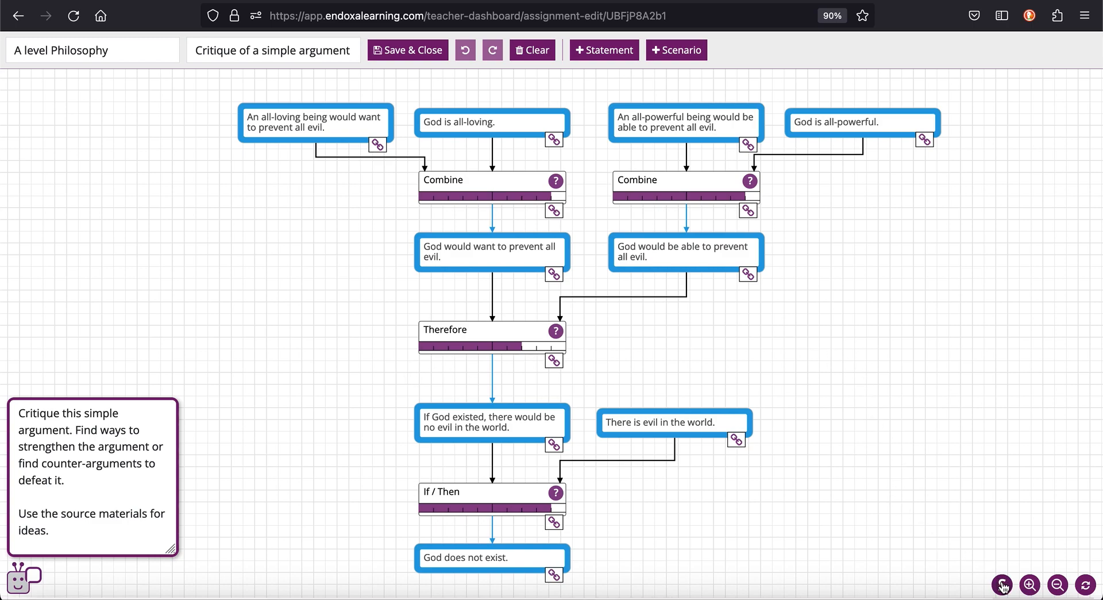
click(1002, 584)
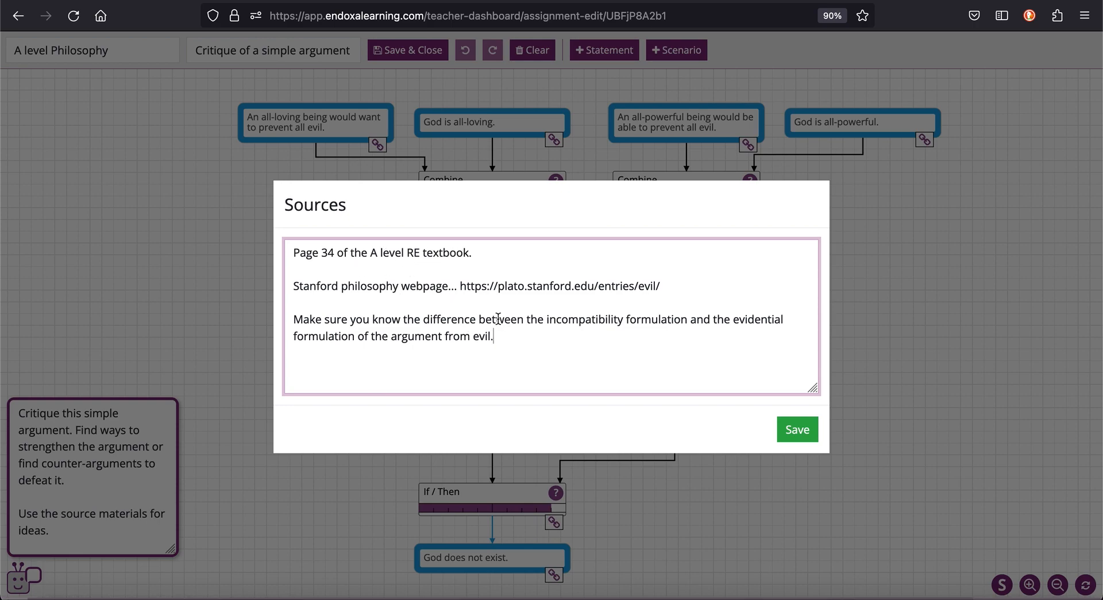
click(797, 429)
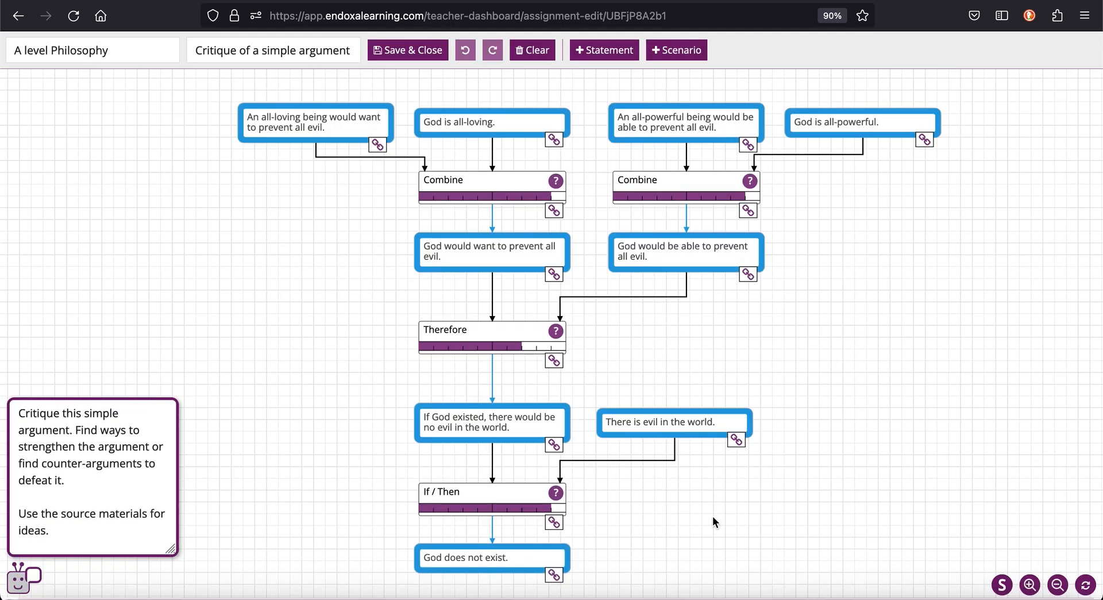
mouse_move(758, 355)
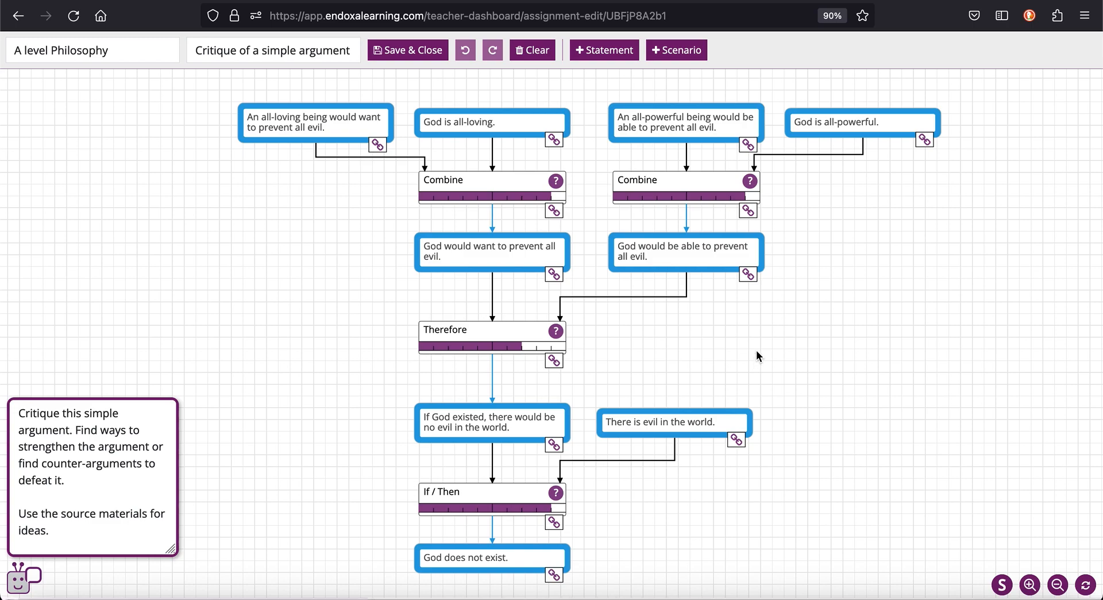
mouse_move(718, 361)
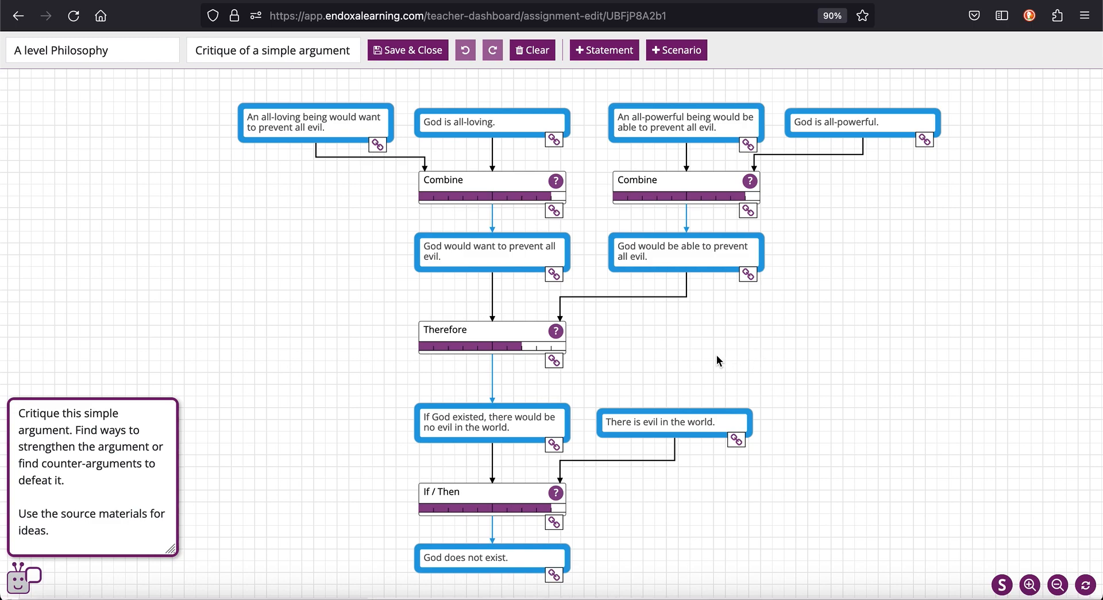
mouse_move(712, 362)
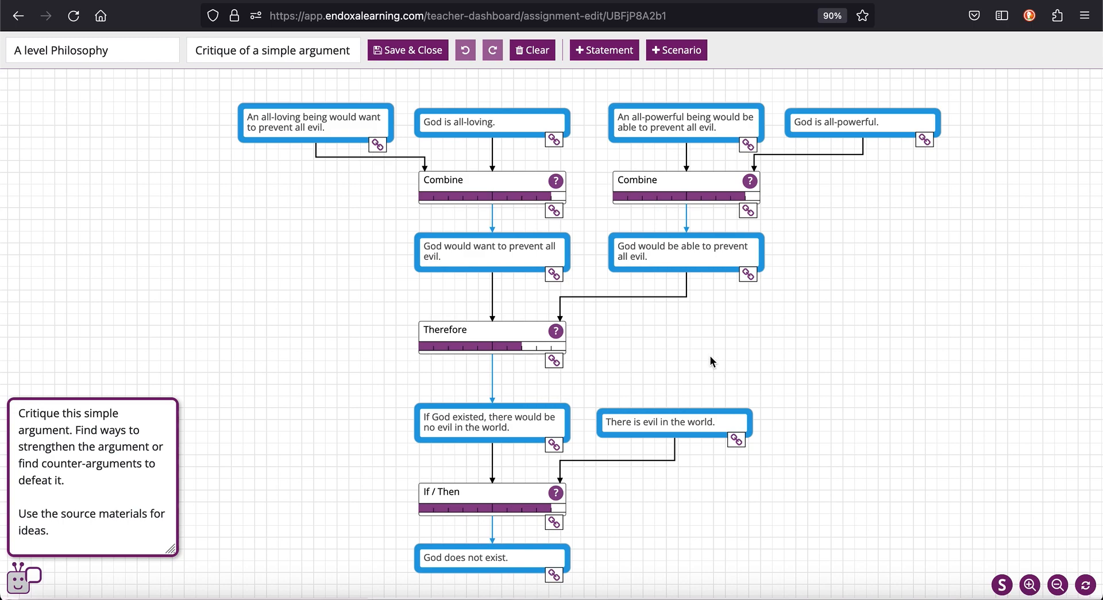
mouse_move(398, 115)
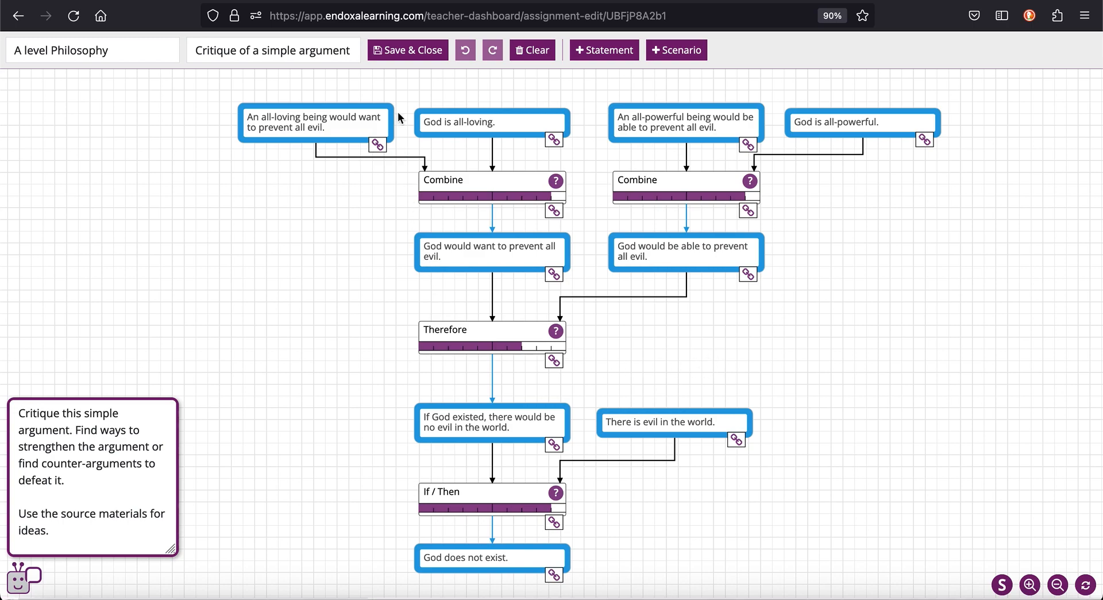
Save and close the Critique of a simple argument assignment.
click(407, 50)
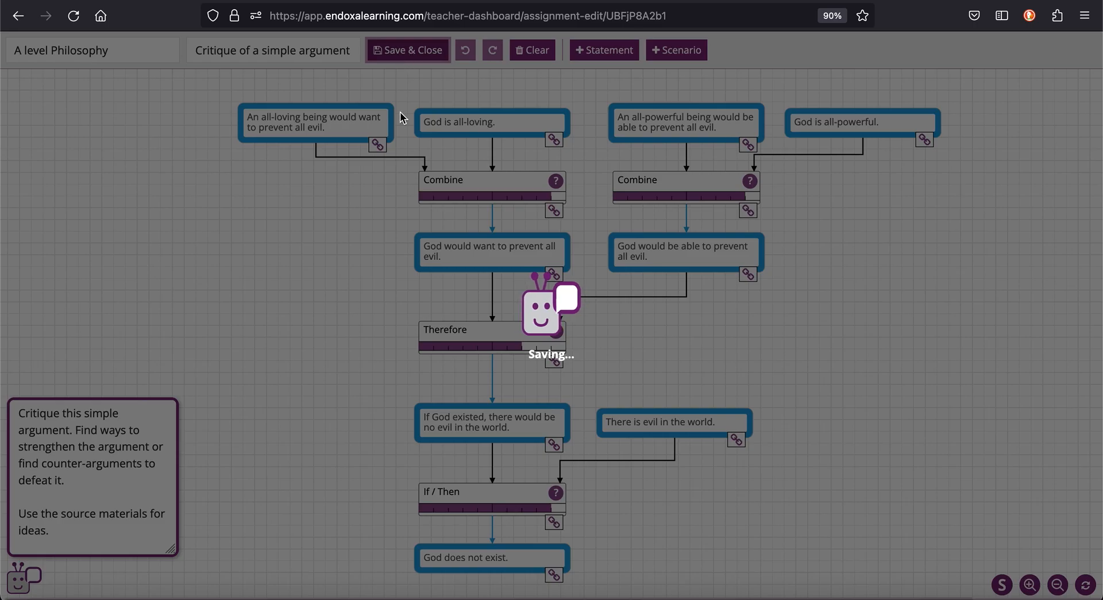
click(408, 50)
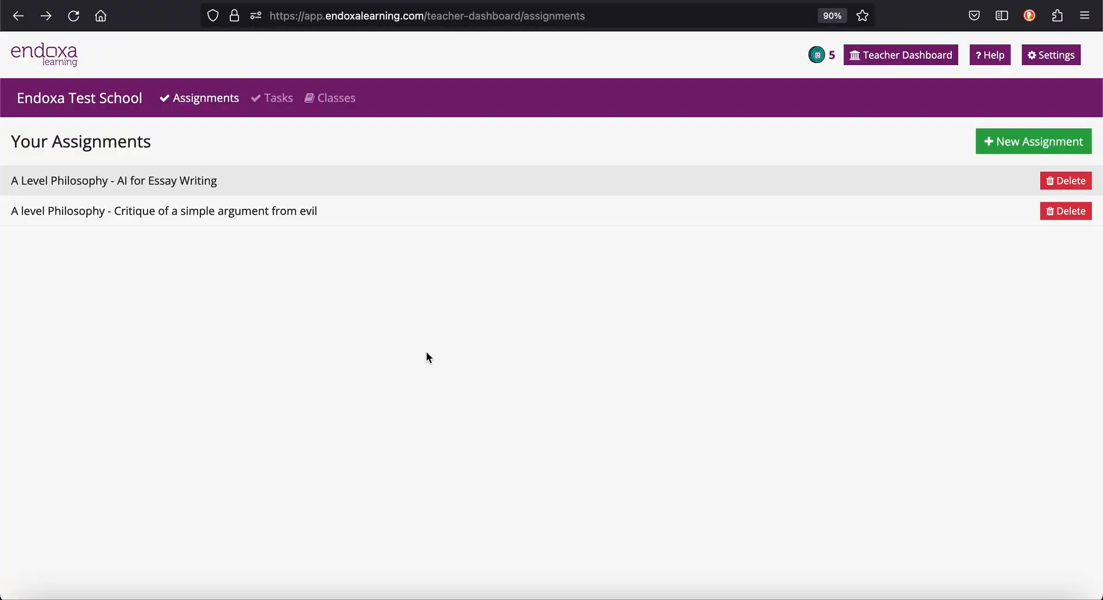
mouse_move(432, 361)
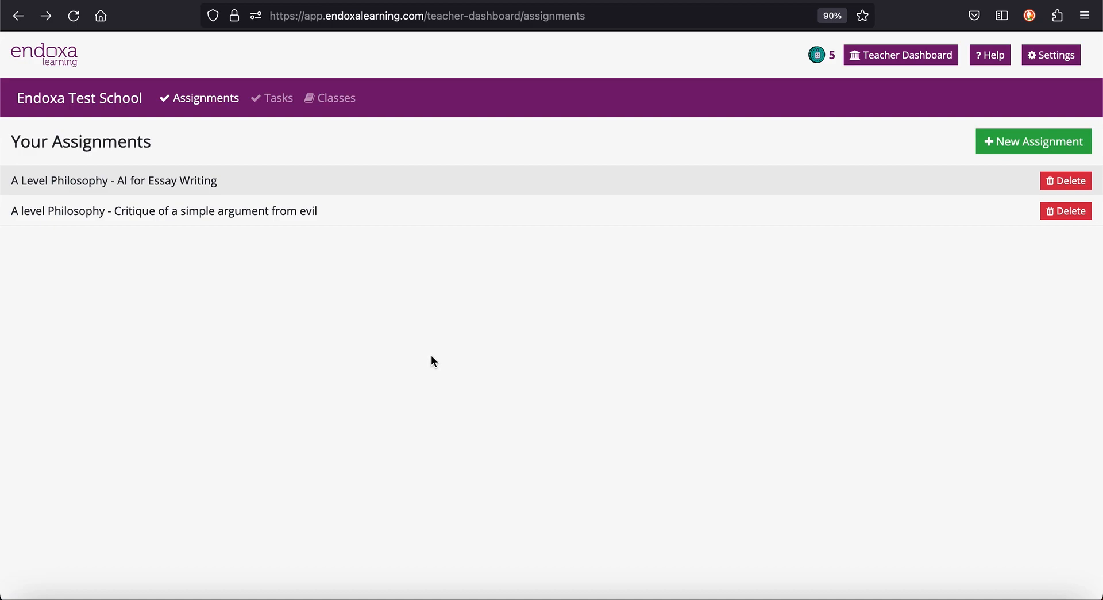